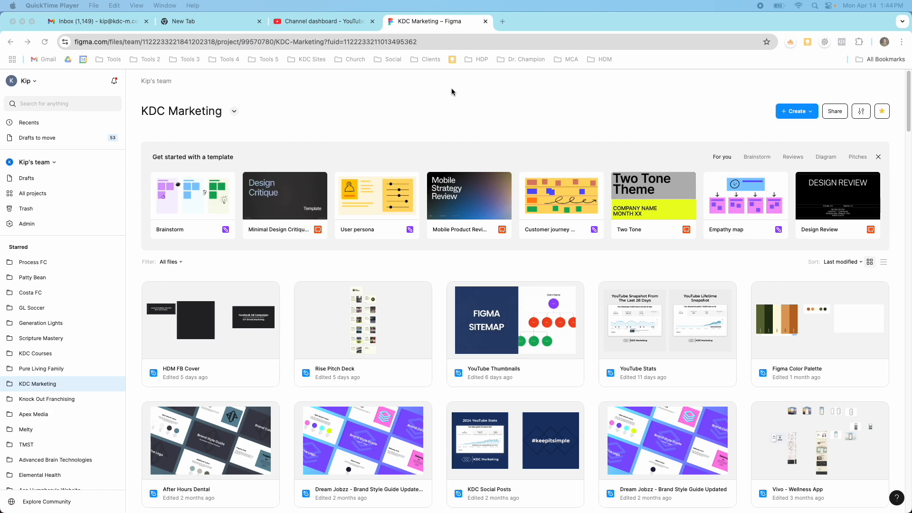
{"action": "mouse_move", "coordinate": [508, 121]}
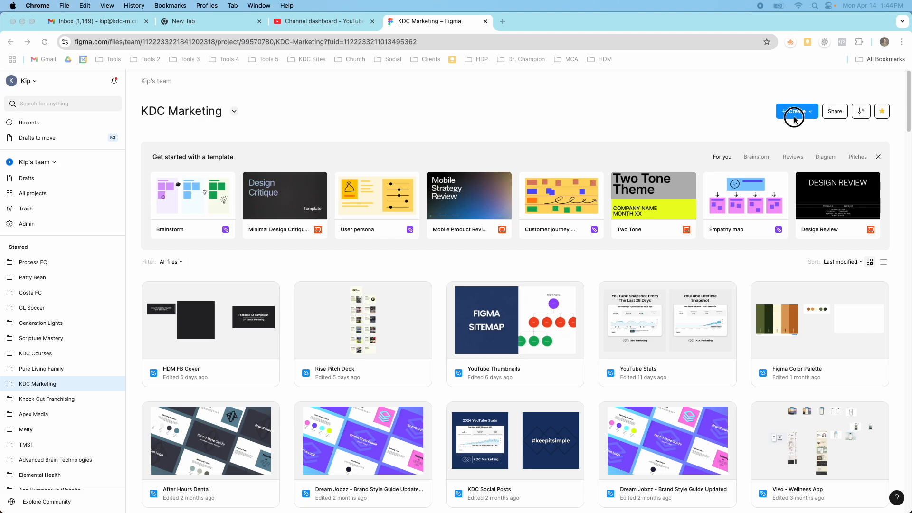
Open the Create menu in the KDC Marketing project
{"action": "left_click", "coordinate": [794, 111]}
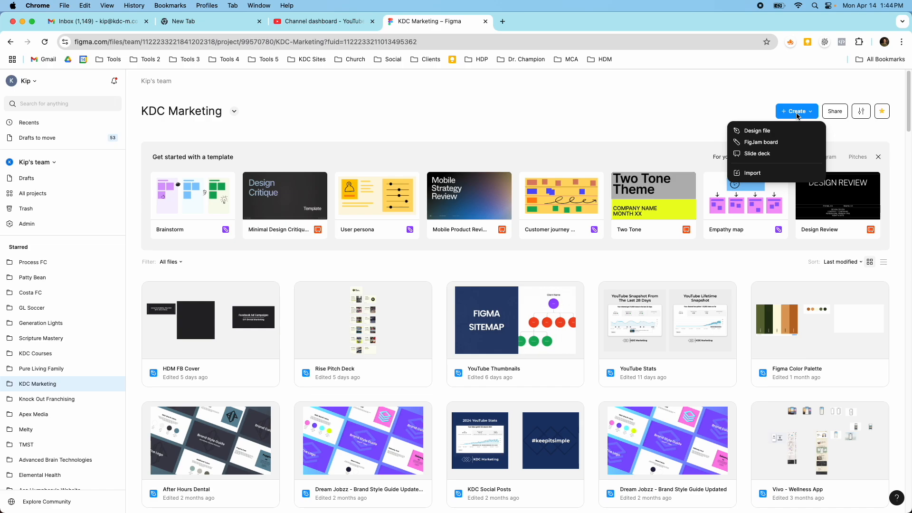
{"action": "mouse_move", "coordinate": [757, 154]}
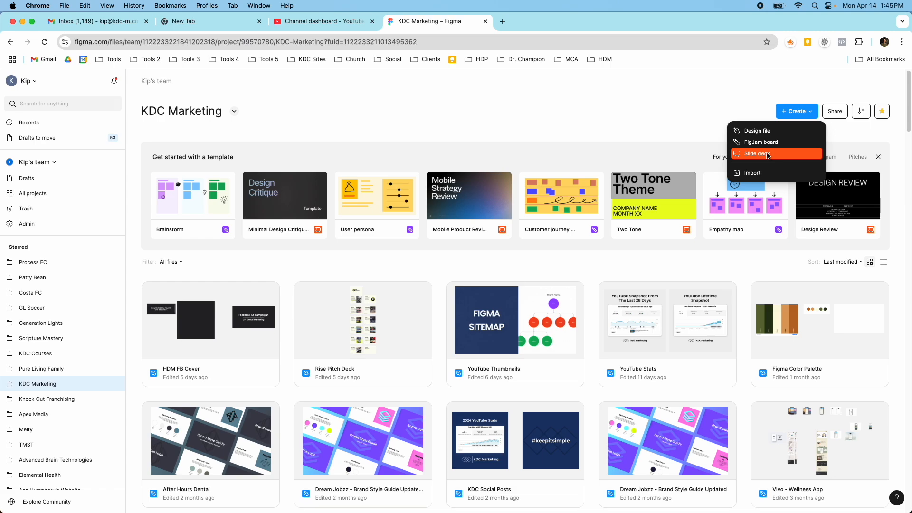
Create a new slide deck and browse its template gallery down to the Basic section
{"action": "left_click", "coordinate": [756, 154]}
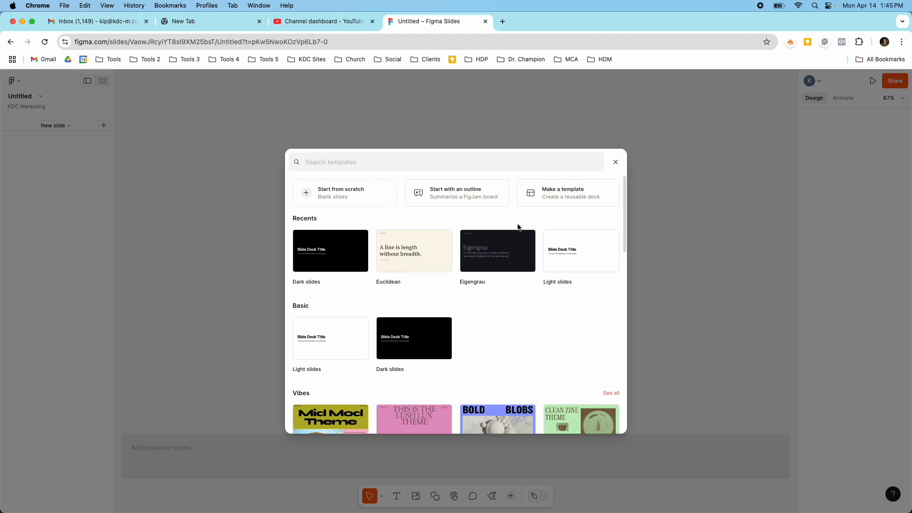
{"action": "scroll", "scroll_direction": "down", "scroll_amount": 3}
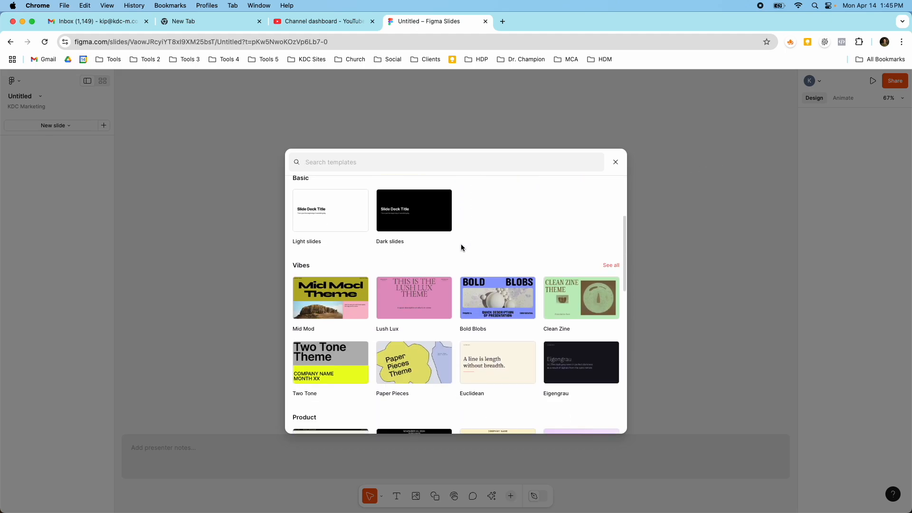
{"action": "scroll", "scroll_direction": "down", "scroll_amount": 3}
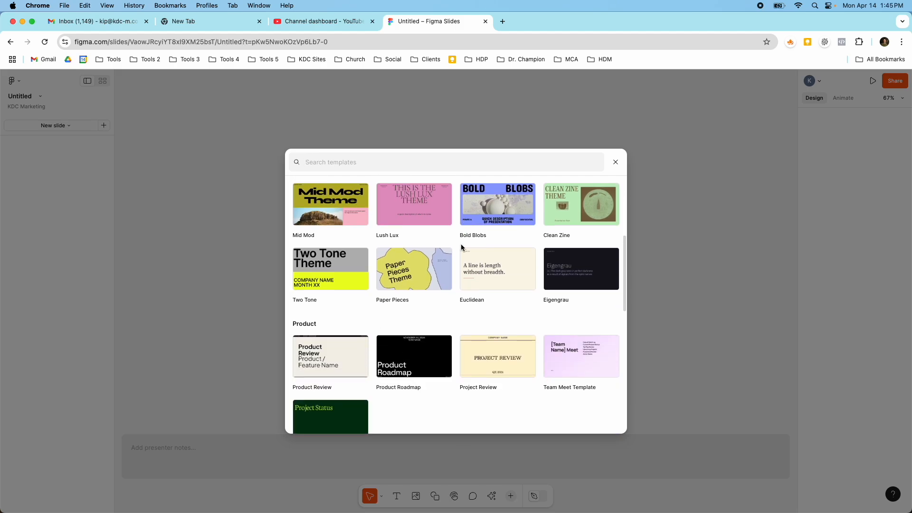
{"action": "scroll", "scroll_direction": "up", "scroll_amount": 3}
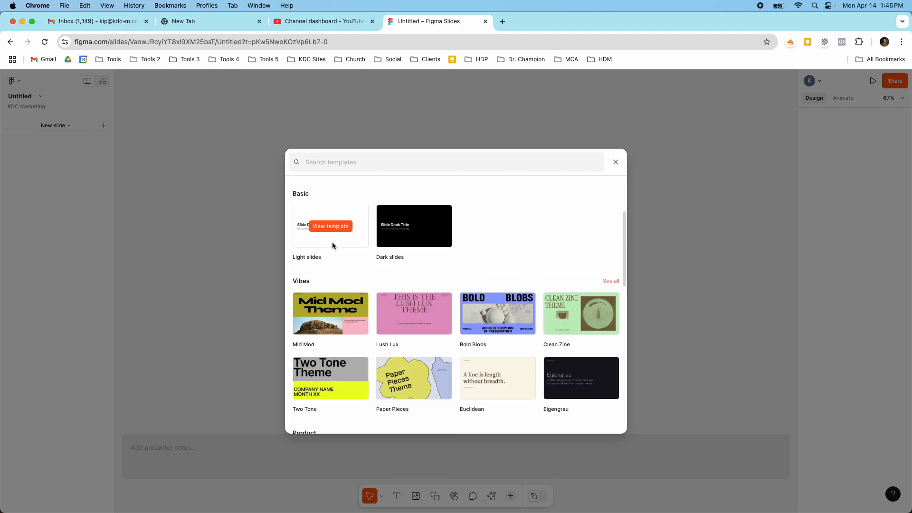
{"action": "mouse_move", "coordinate": [331, 227]}
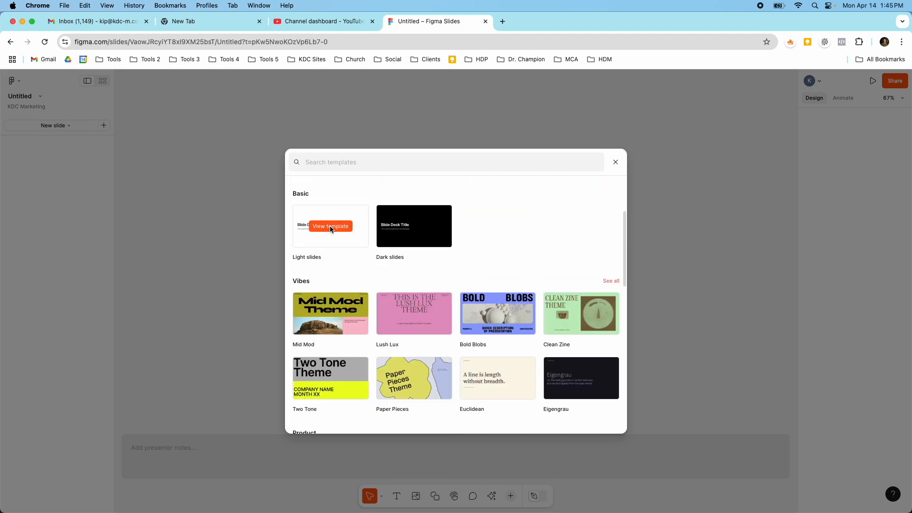
{"action": "left_click", "coordinate": [331, 226]}
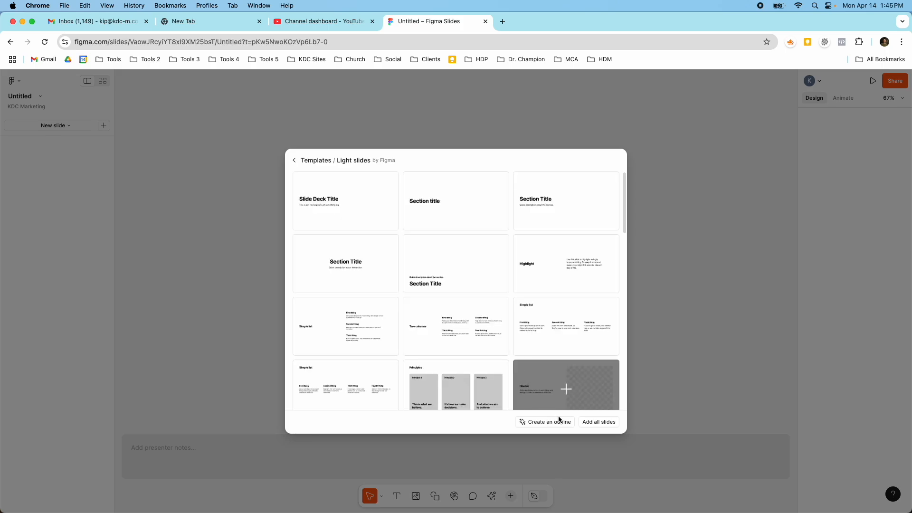
{"action": "scroll", "scroll_direction": "down", "scroll_amount": 3}
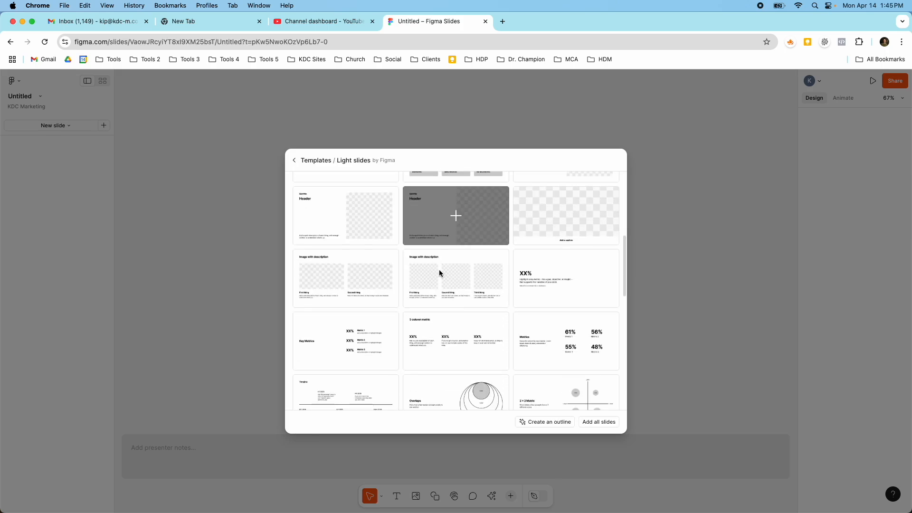
{"action": "scroll", "scroll_direction": "down", "scroll_amount": 3}
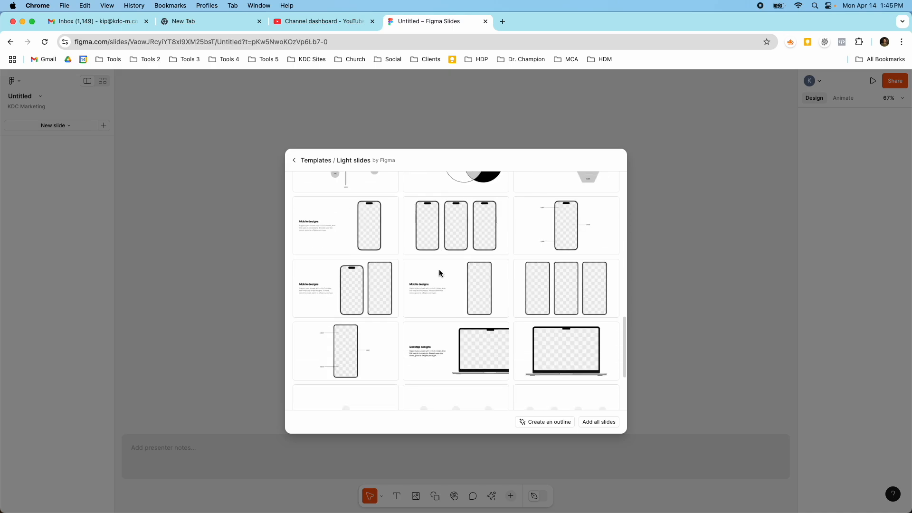
{"action": "scroll", "scroll_direction": "down", "scroll_amount": 3}
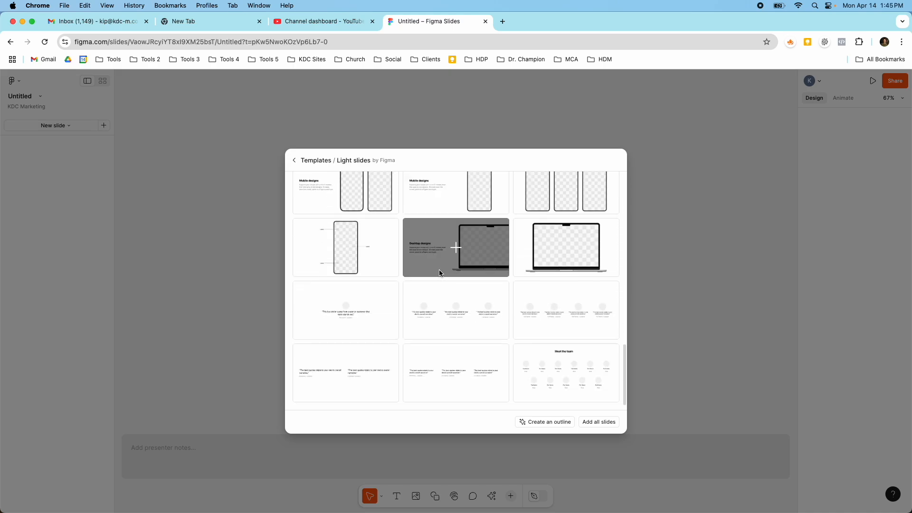
{"action": "scroll", "scroll_direction": "down", "scroll_amount": 3}
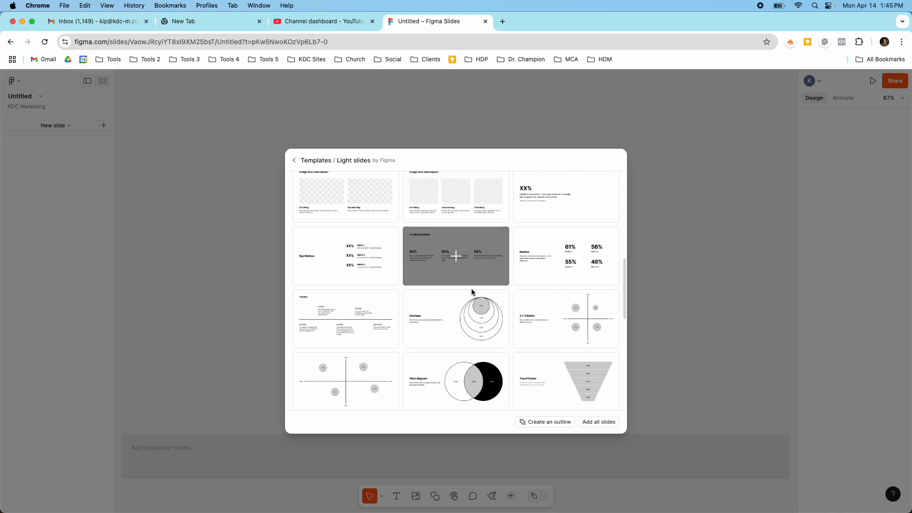
{"action": "scroll", "scroll_direction": "up", "scroll_amount": 3}
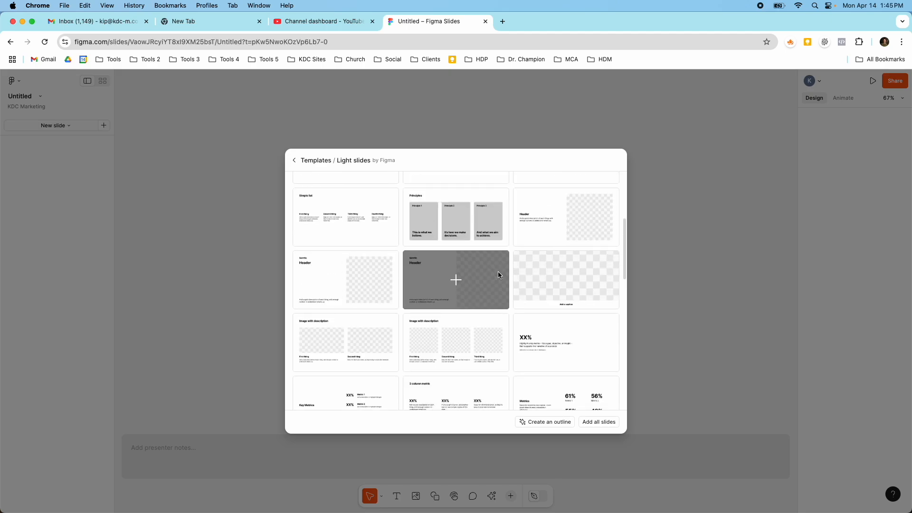
{"action": "scroll", "scroll_direction": "up", "scroll_amount": 3}
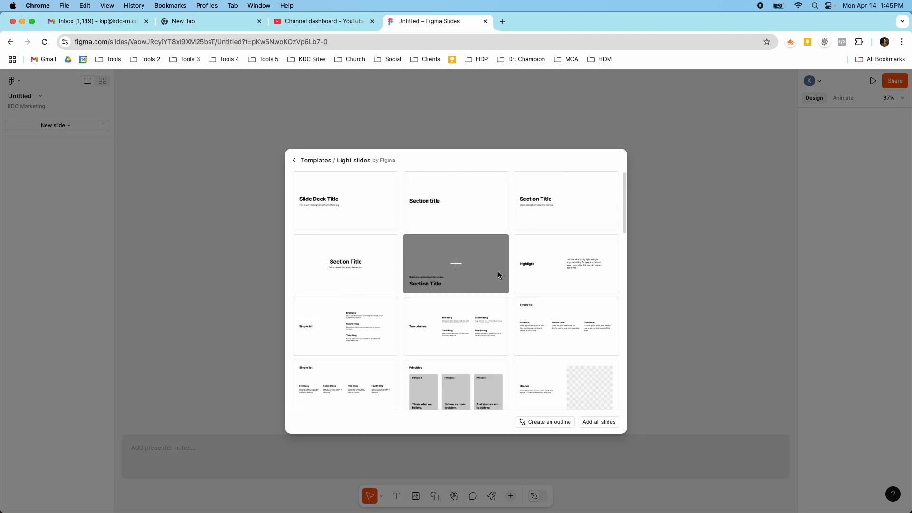
{"action": "scroll", "scroll_direction": "down", "scroll_amount": 3}
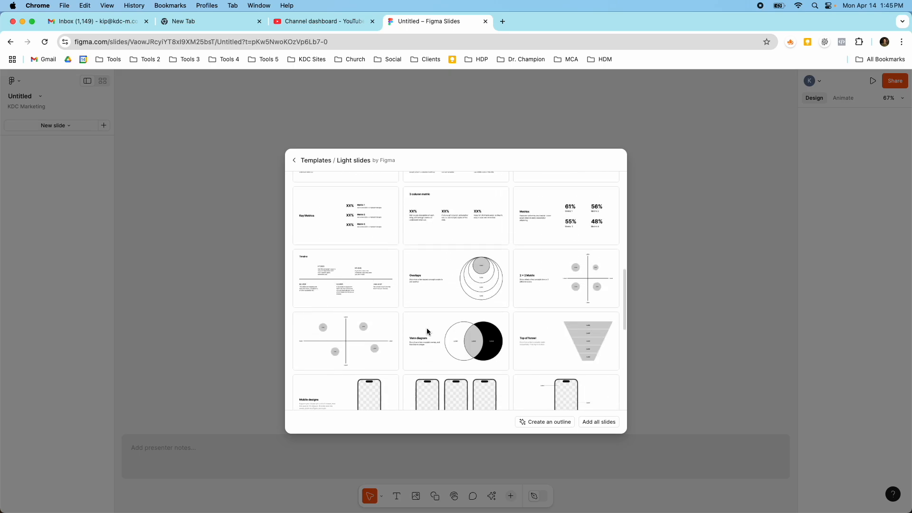
{"action": "scroll", "scroll_direction": "up", "scroll_amount": 3}
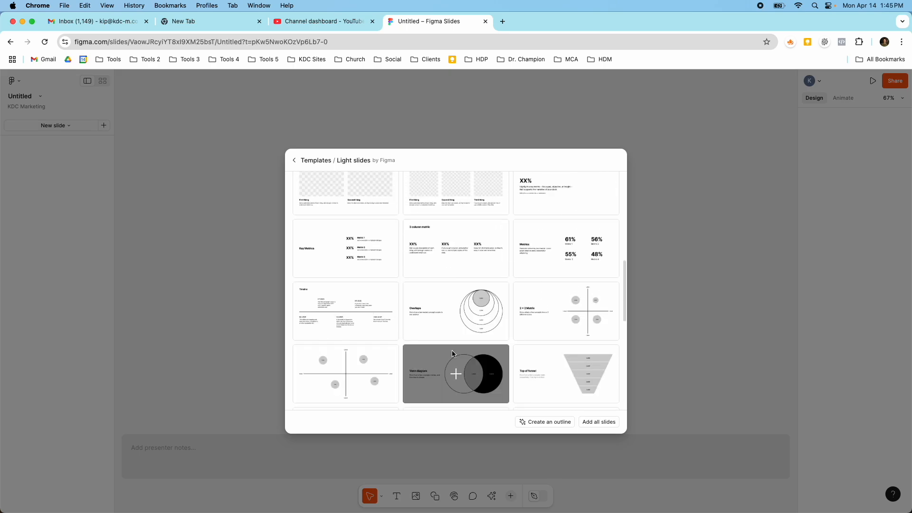
{"action": "scroll", "scroll_direction": "up", "scroll_amount": 3}
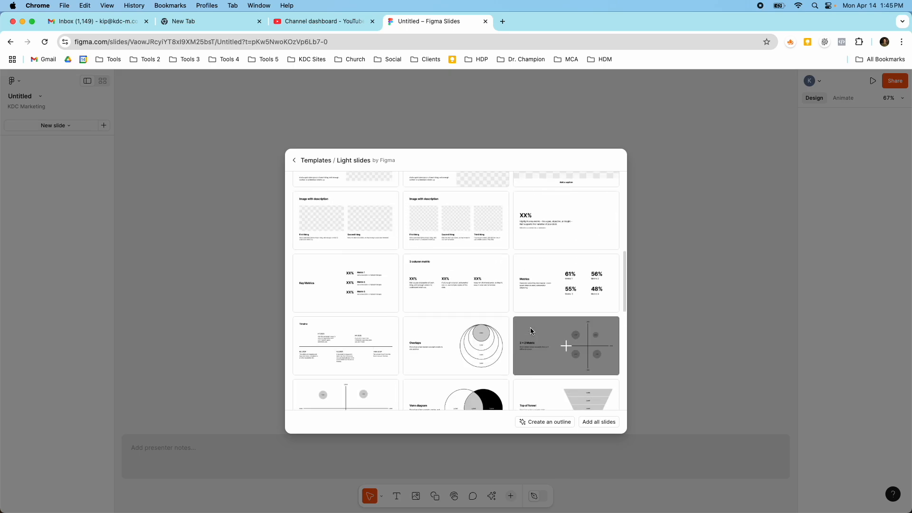
{"action": "scroll", "scroll_direction": "up", "scroll_amount": 3}
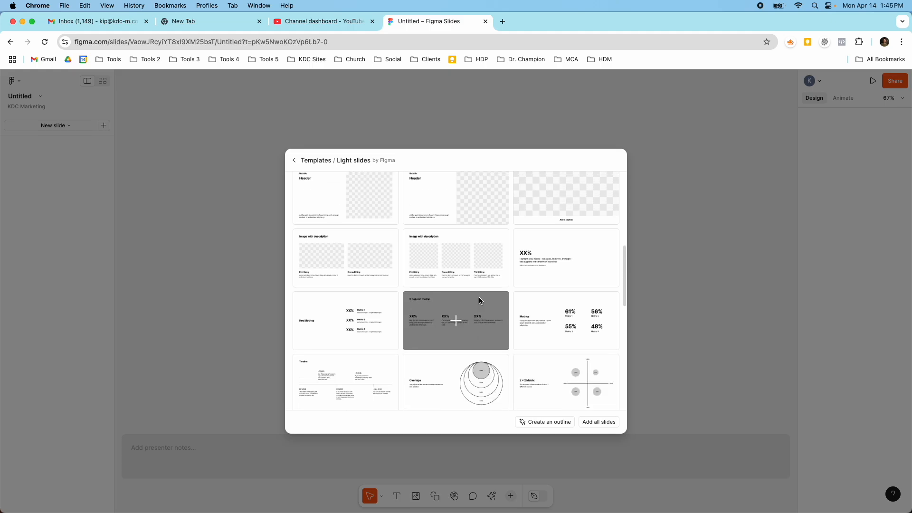
{"action": "scroll", "scroll_direction": "up", "scroll_amount": 3}
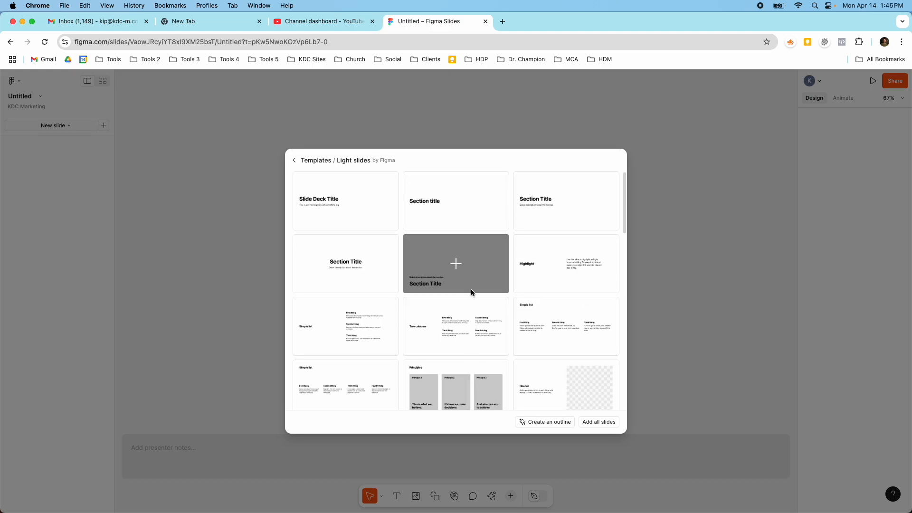
{"action": "left_click", "coordinate": [294, 160]}
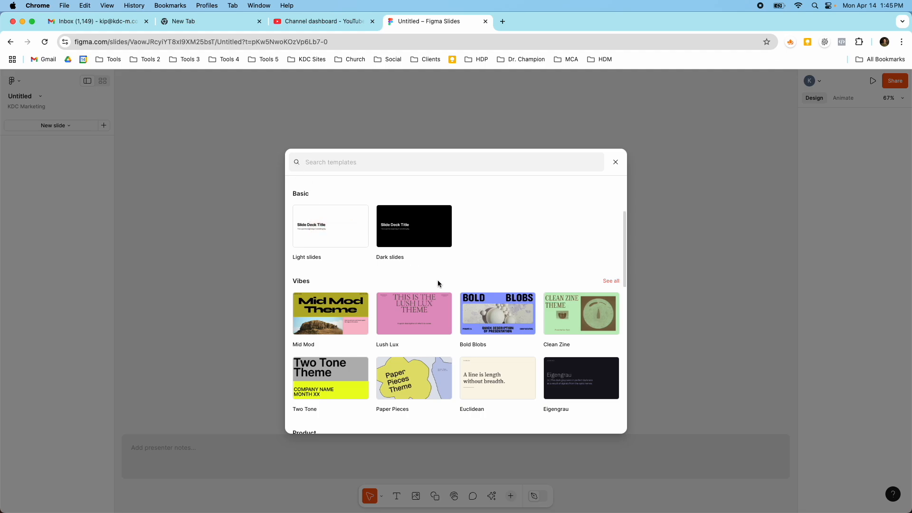
{"action": "scroll", "scroll_direction": "down", "scroll_amount": 3}
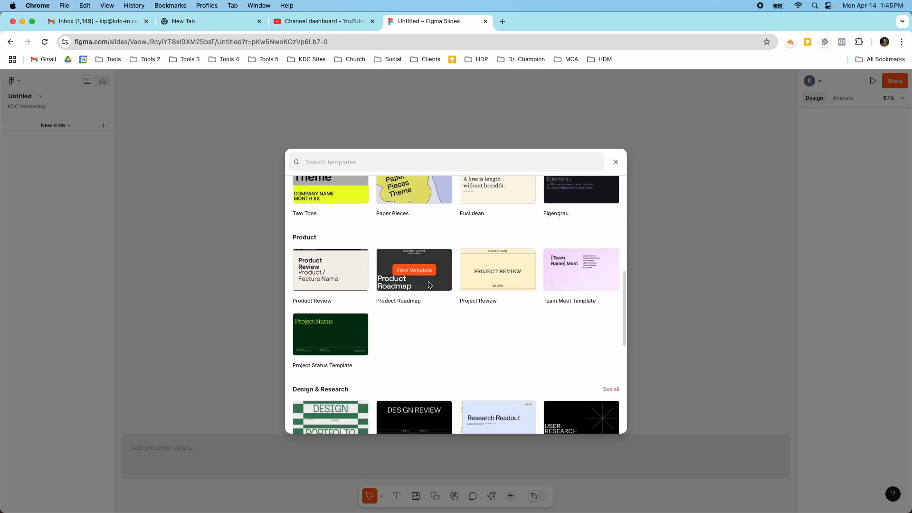
{"action": "left_click", "coordinate": [413, 269]}
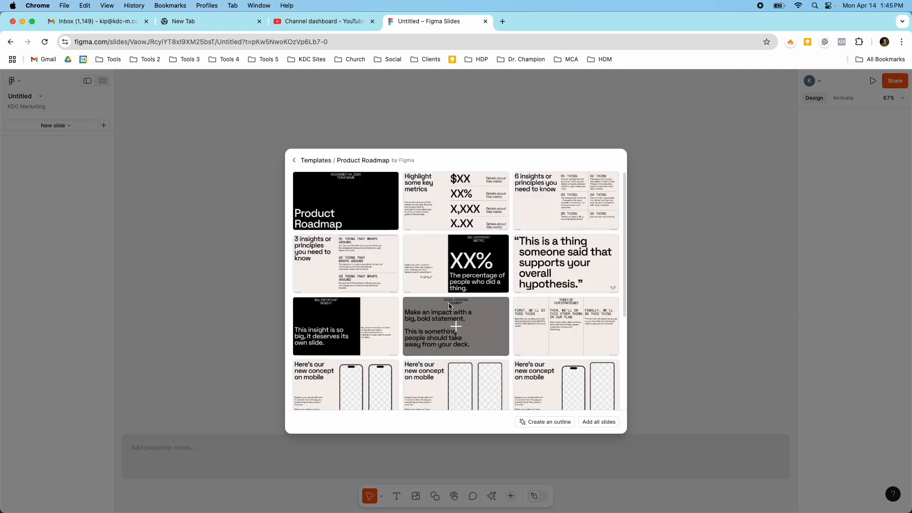
{"action": "scroll", "scroll_direction": "down", "scroll_amount": 3}
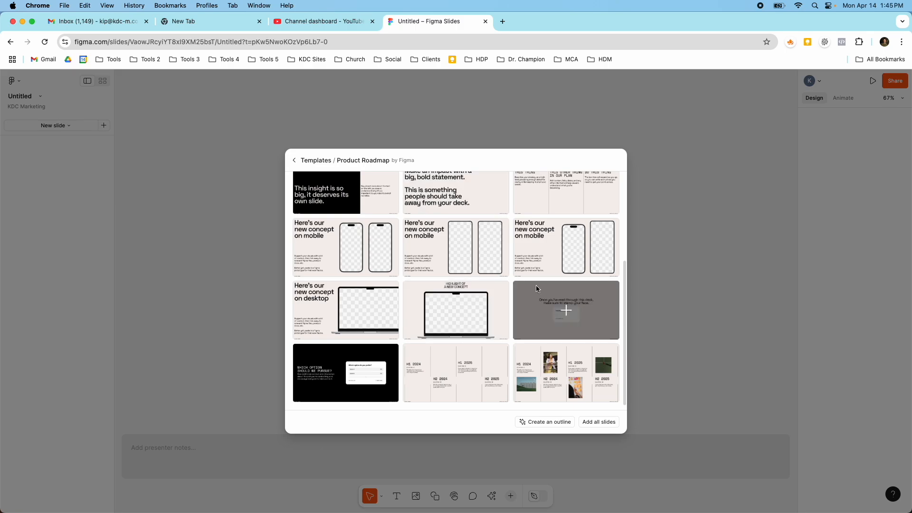
{"action": "mouse_move", "coordinate": [456, 310]}
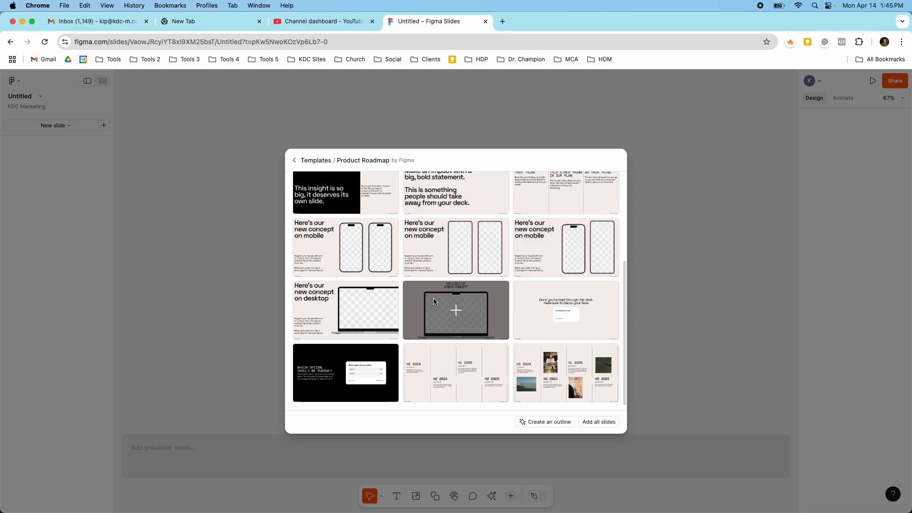
{"action": "scroll", "scroll_direction": "up", "scroll_amount": 3}
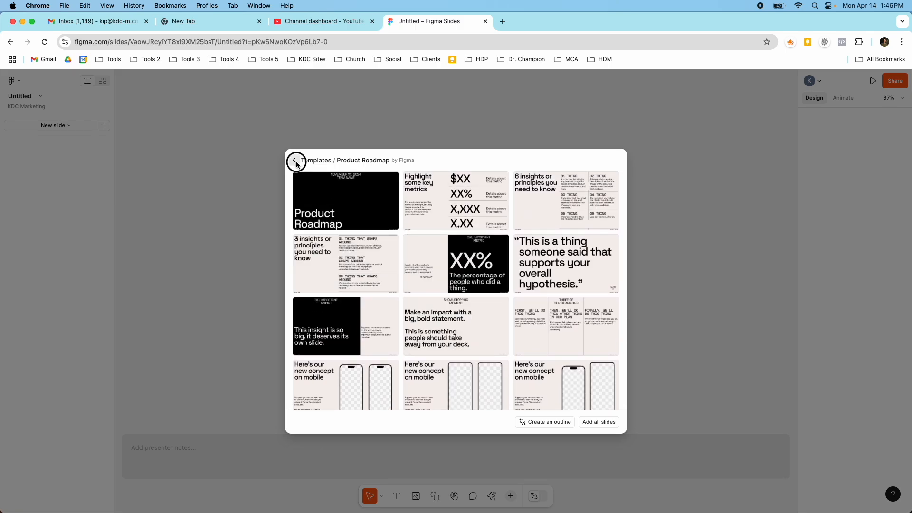
{"action": "left_click", "coordinate": [296, 161]}
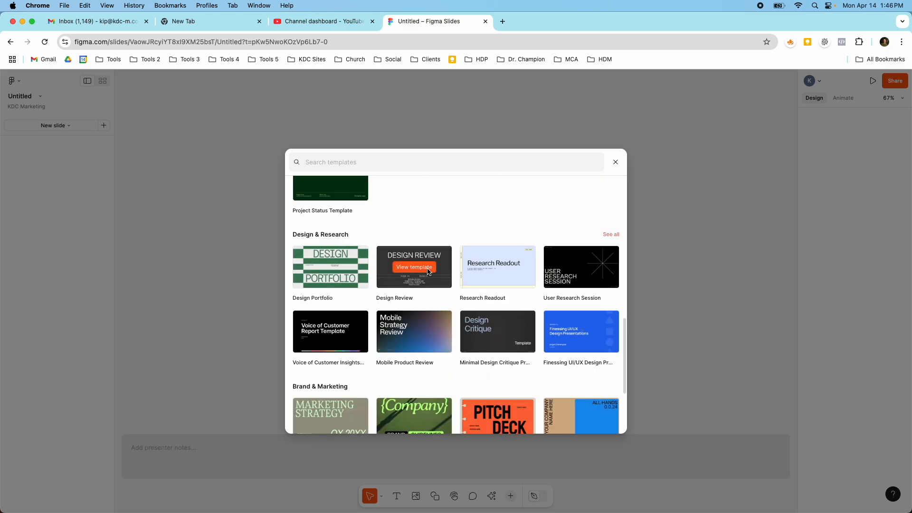
{"action": "scroll", "scroll_direction": "down", "scroll_amount": 3}
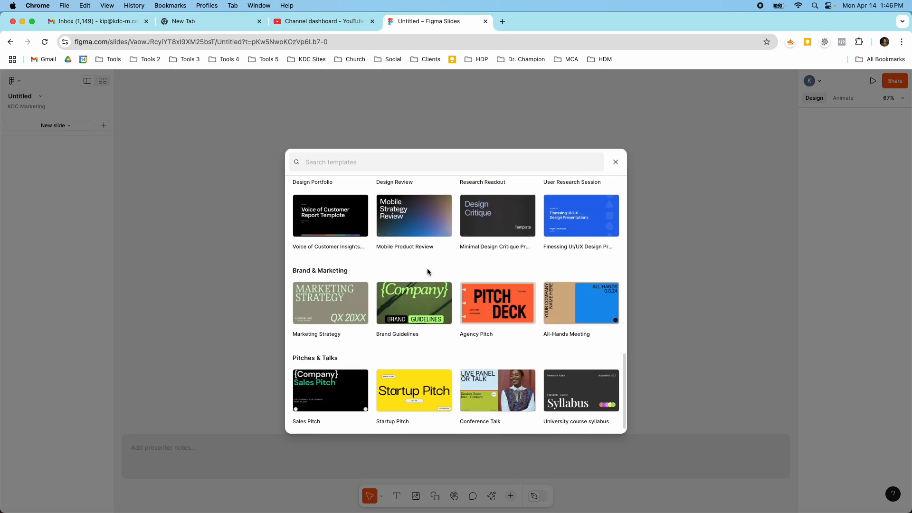
{"action": "mouse_move", "coordinate": [497, 302]}
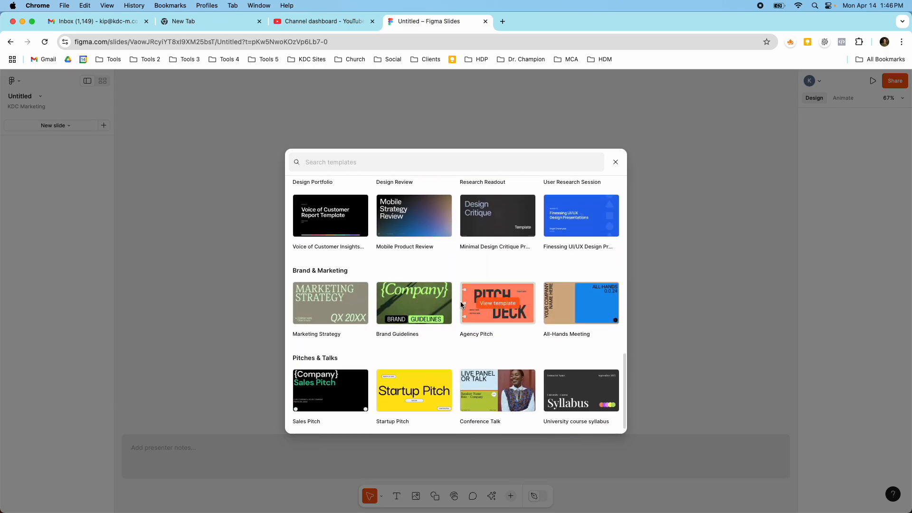
Preview and browse the Brand Guidelines template's slides
{"action": "left_click", "coordinate": [413, 302]}
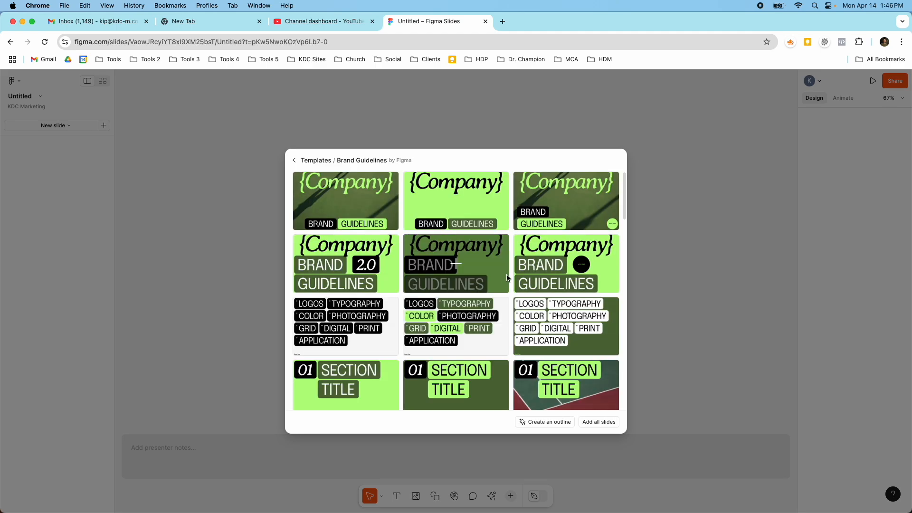
{"action": "scroll", "scroll_direction": "down", "scroll_amount": 3}
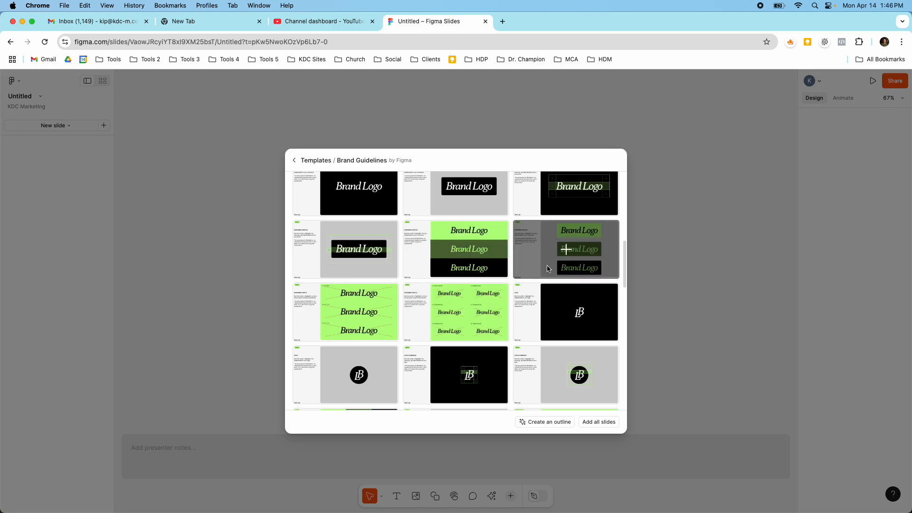
{"action": "scroll", "scroll_direction": "down", "scroll_amount": 3}
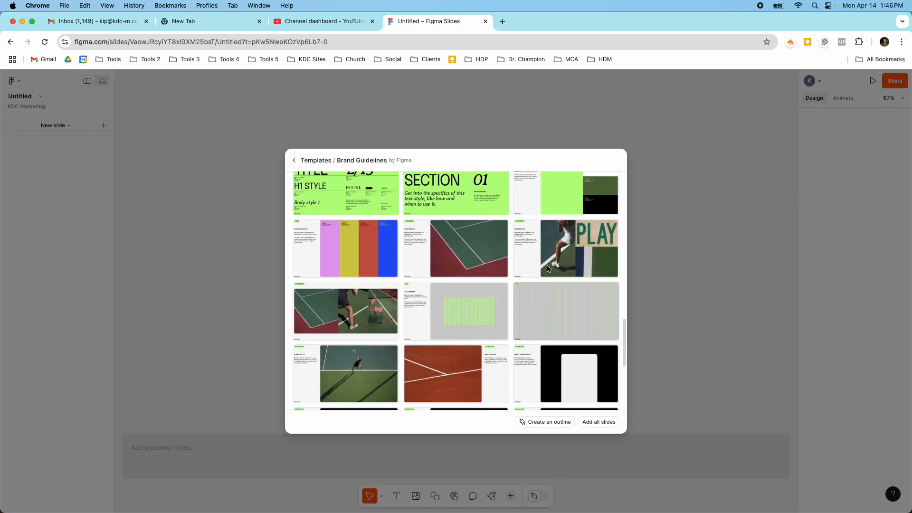
{"action": "scroll", "scroll_direction": "down", "scroll_amount": 3}
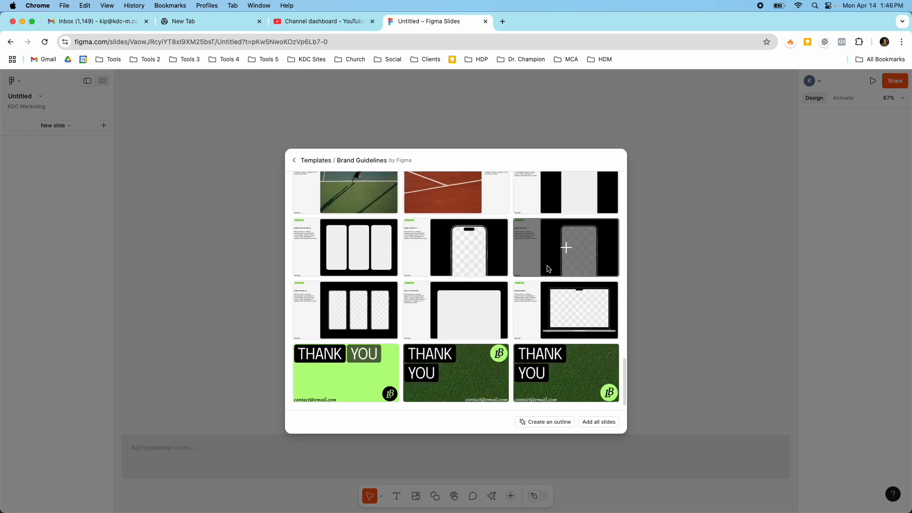
{"action": "scroll", "scroll_direction": "up", "scroll_amount": 3}
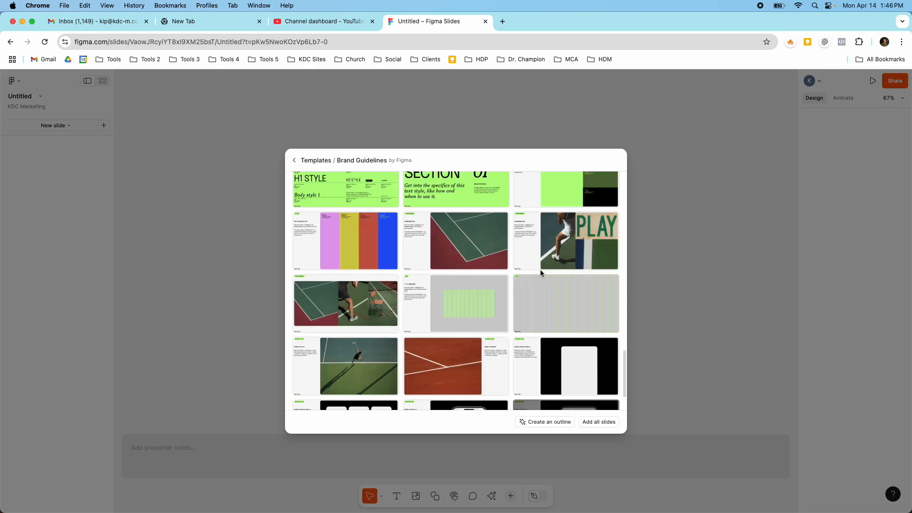
Return to the Templates list and reopen the Light slides template
{"action": "left_click", "coordinate": [295, 160]}
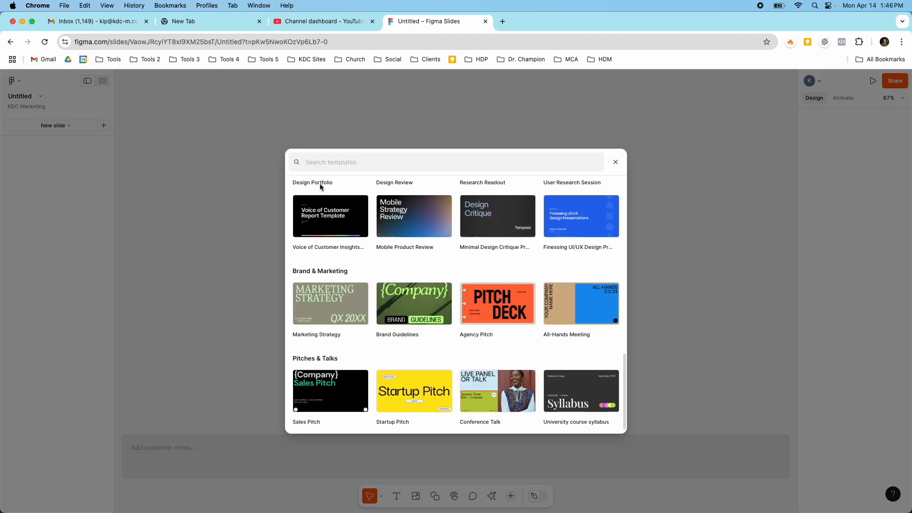
{"action": "scroll", "scroll_direction": "up", "scroll_amount": 3}
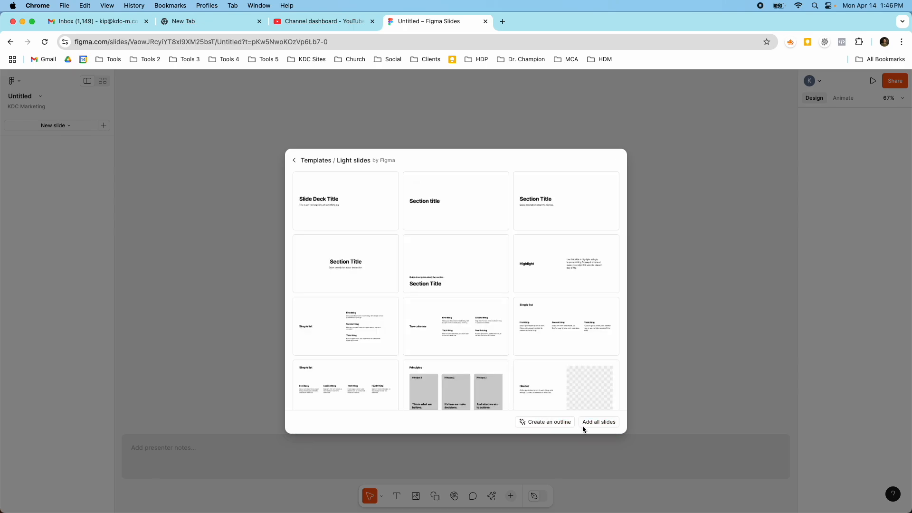
Add all Light slides template slides to the deck and review the 35+ thumbnails
{"action": "left_click", "coordinate": [599, 422]}
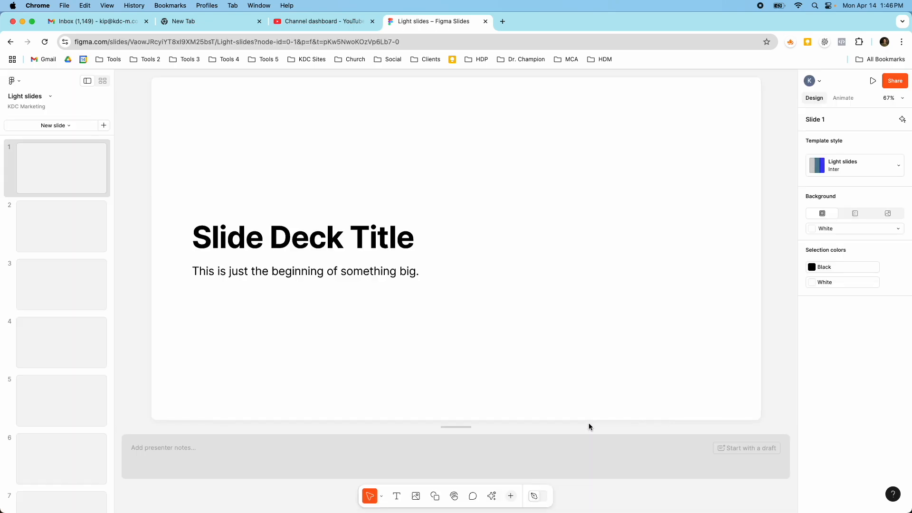
{"action": "scroll", "scroll_direction": "down", "scroll_amount": 3}
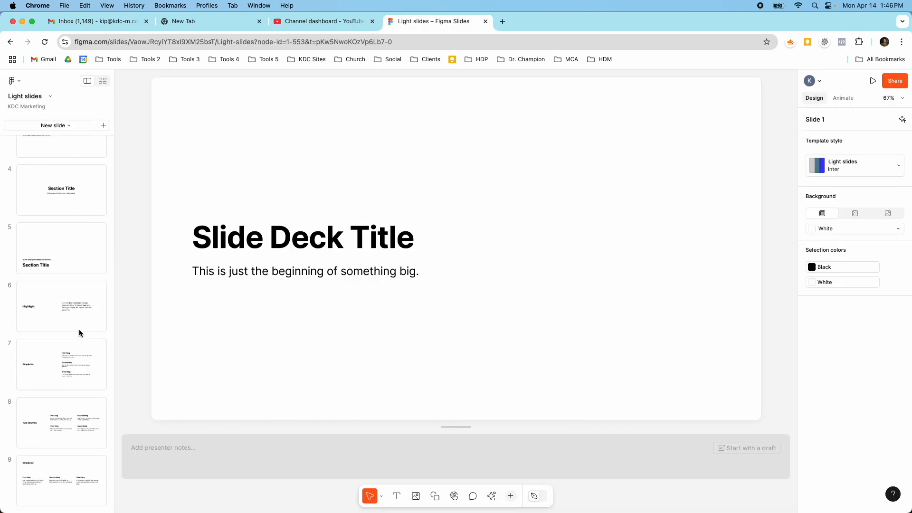
{"action": "scroll", "scroll_direction": "down", "scroll_amount": 3}
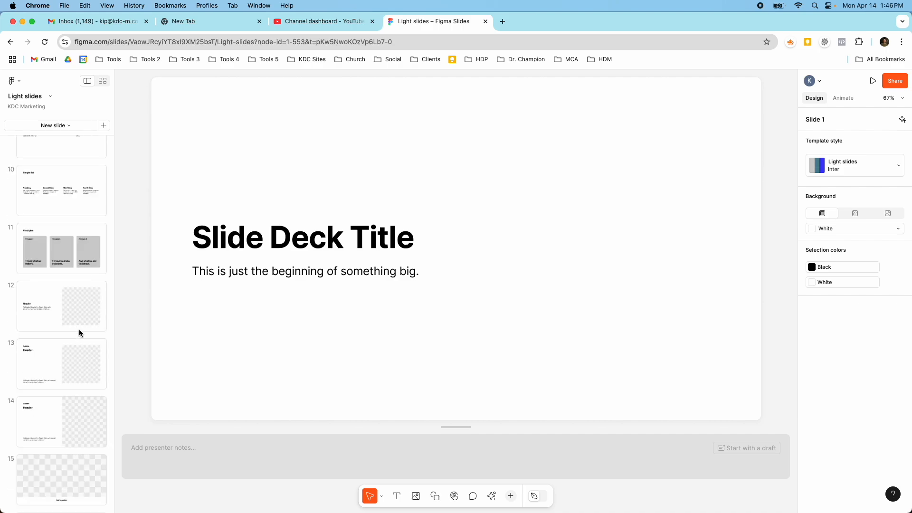
{"action": "scroll", "scroll_direction": "down", "scroll_amount": 3}
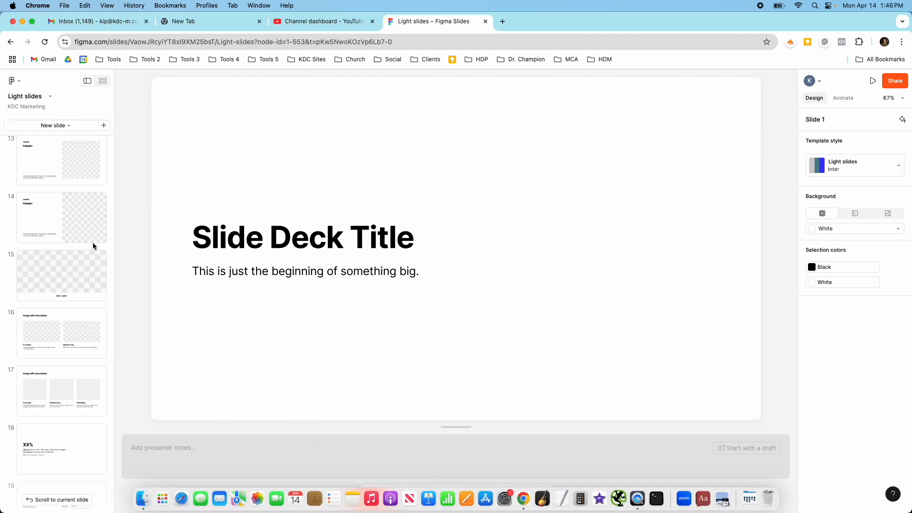
{"action": "mouse_move", "coordinate": [806, 237]}
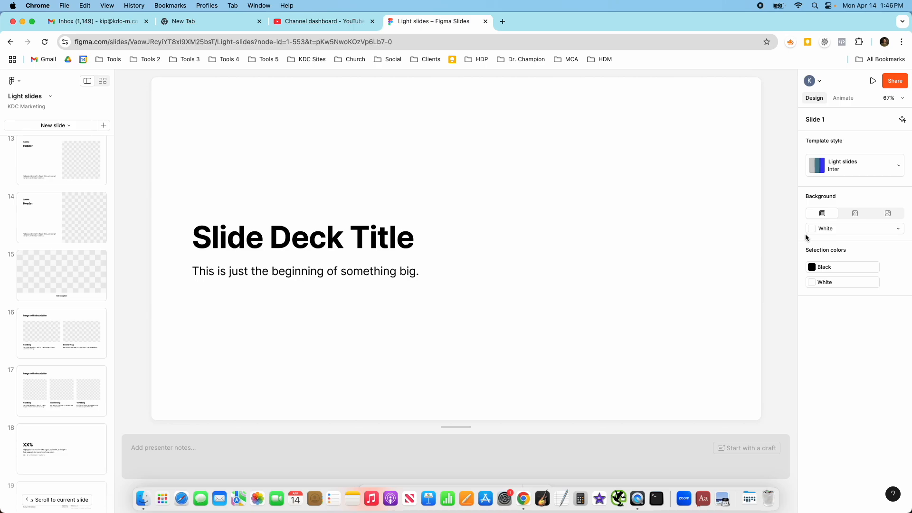
{"action": "scroll", "scroll_direction": "down", "scroll_amount": 3}
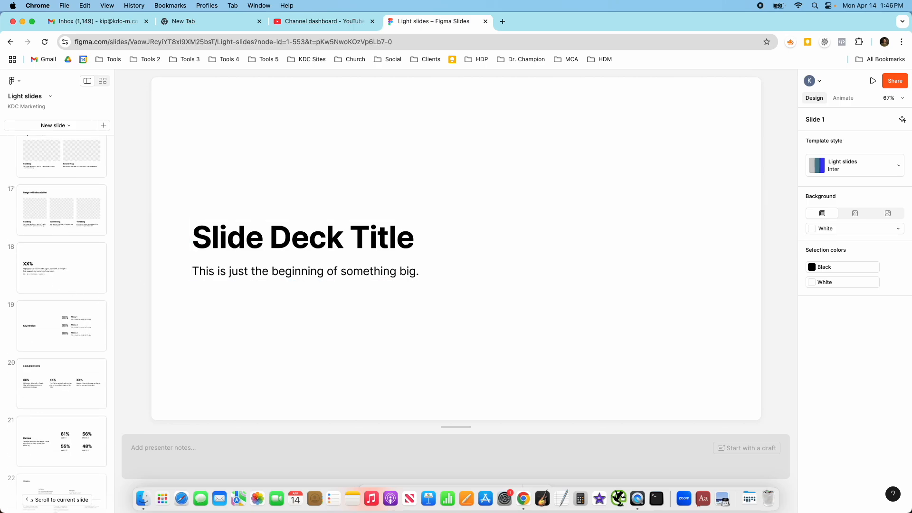
{"action": "scroll", "scroll_direction": "up", "scroll_amount": 3}
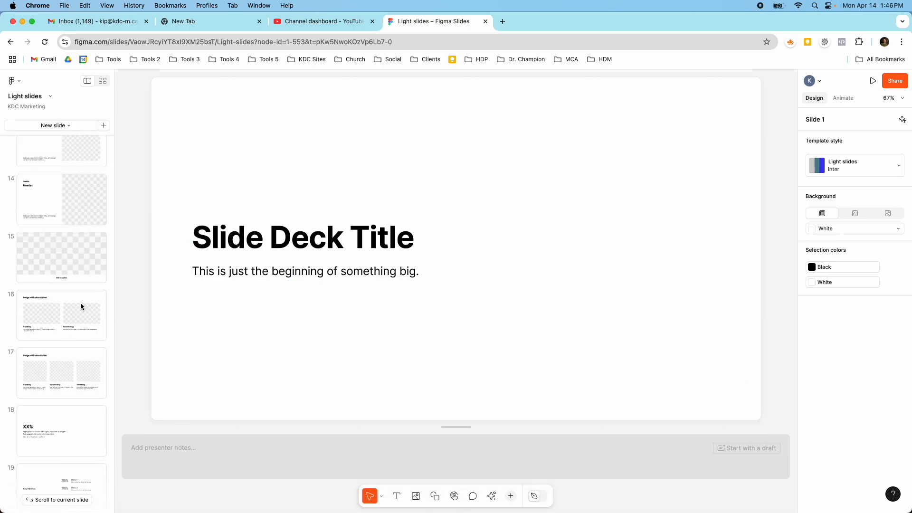
{"action": "scroll", "scroll_direction": "up", "scroll_amount": 3}
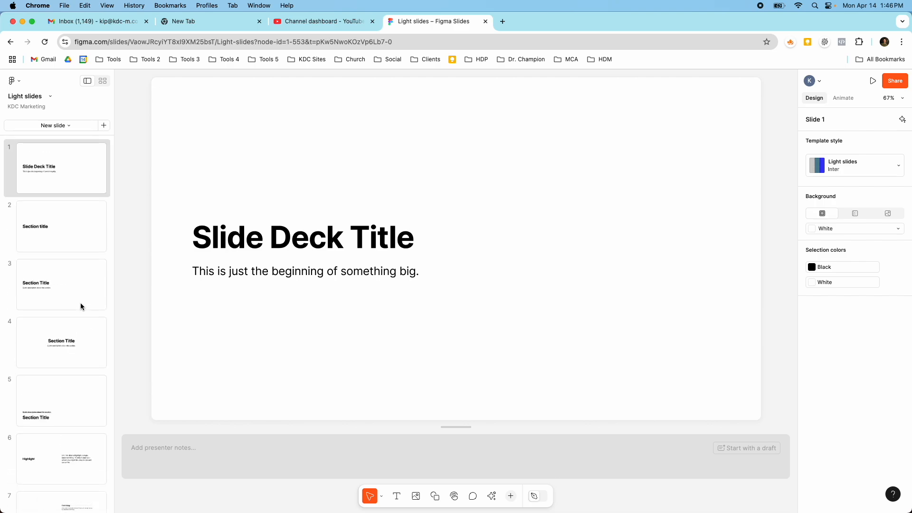
{"action": "scroll", "scroll_direction": "down", "scroll_amount": 3}
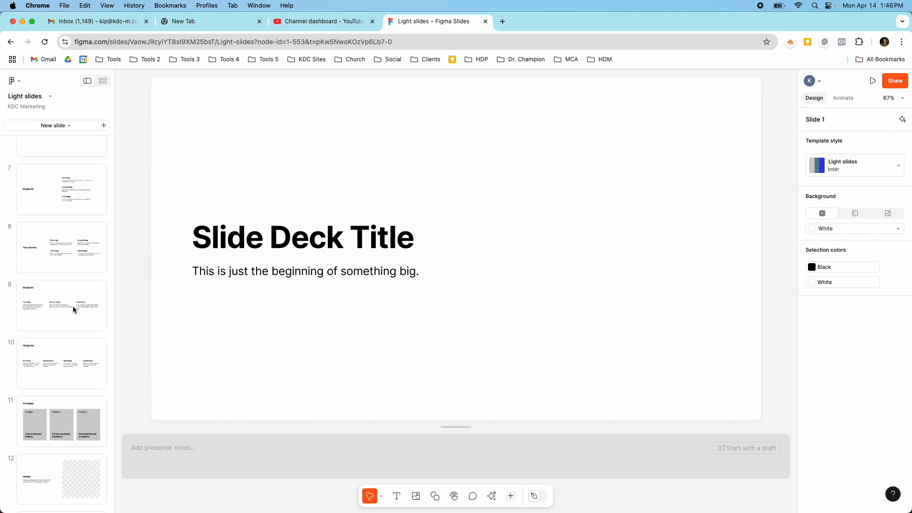
{"action": "scroll", "scroll_direction": "down", "scroll_amount": 3}
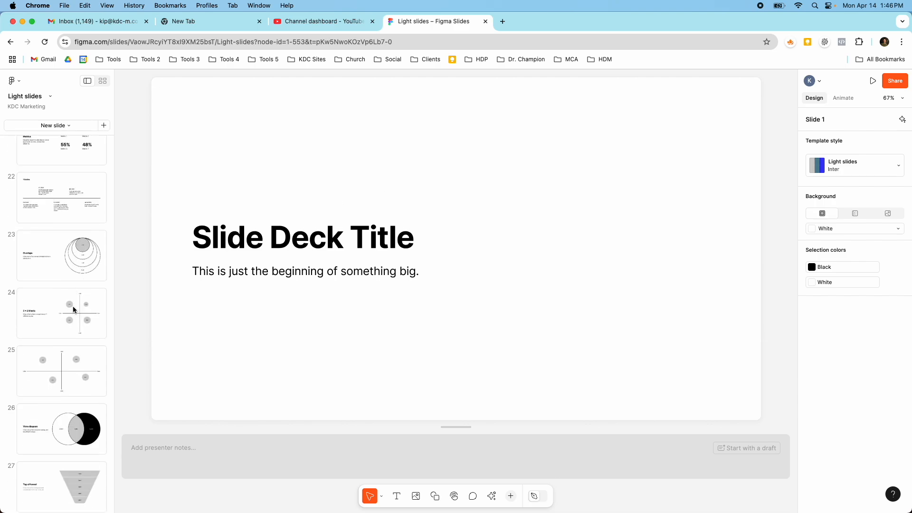
{"action": "scroll", "scroll_direction": "down", "scroll_amount": 3}
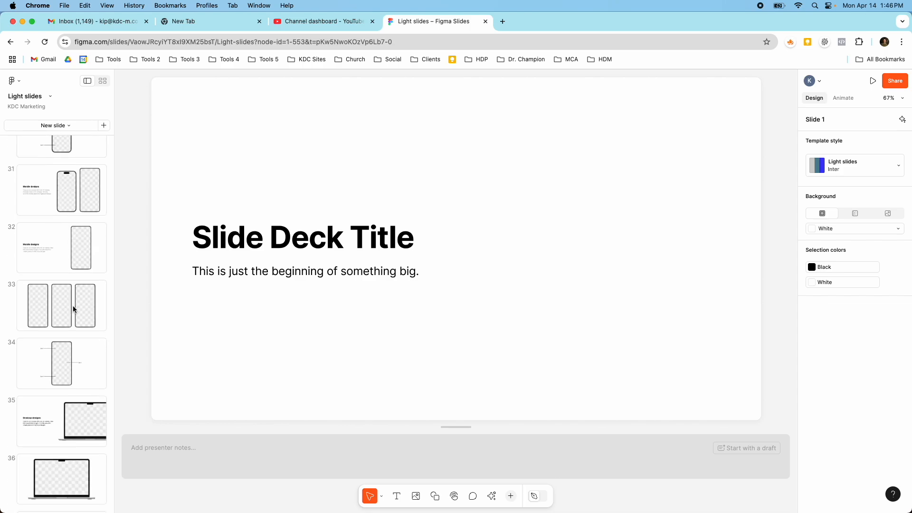
{"action": "scroll", "scroll_direction": "up", "scroll_amount": 3}
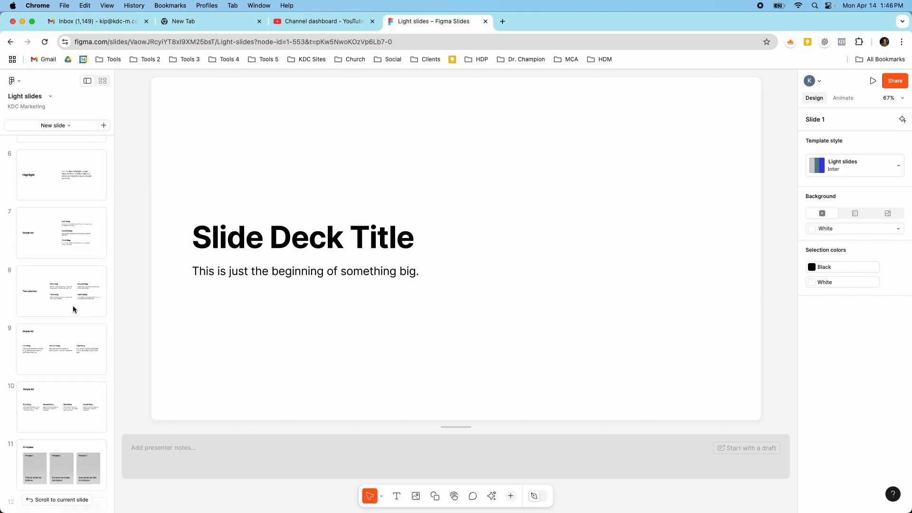
{"action": "scroll", "scroll_direction": "up", "scroll_amount": 3}
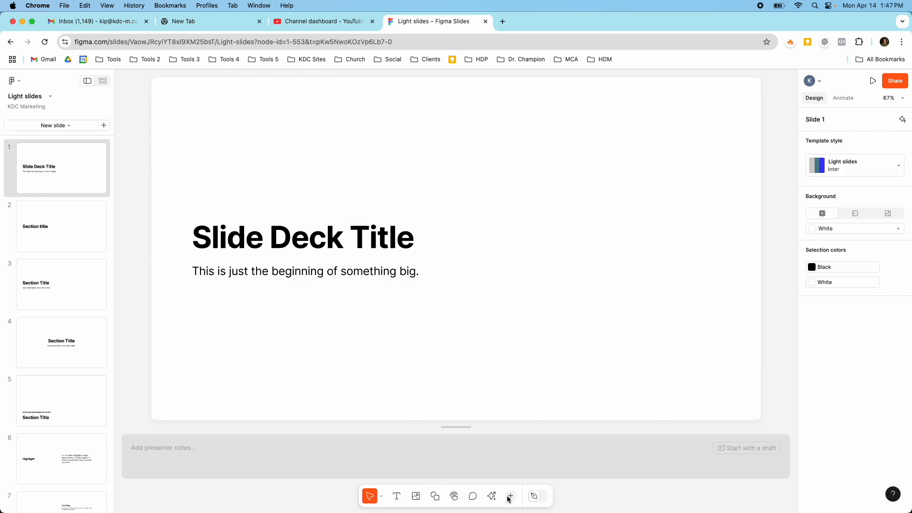
Insert a slide number at slide 1's bottom right and restyle it from Header 3 to Body 1
{"action": "left_click", "coordinate": [511, 496]}
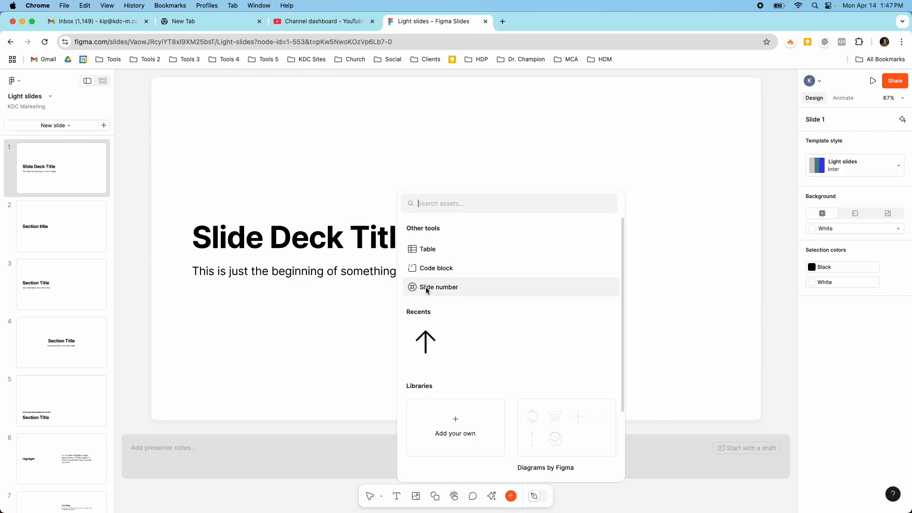
{"action": "mouse_move", "coordinate": [558, 312]}
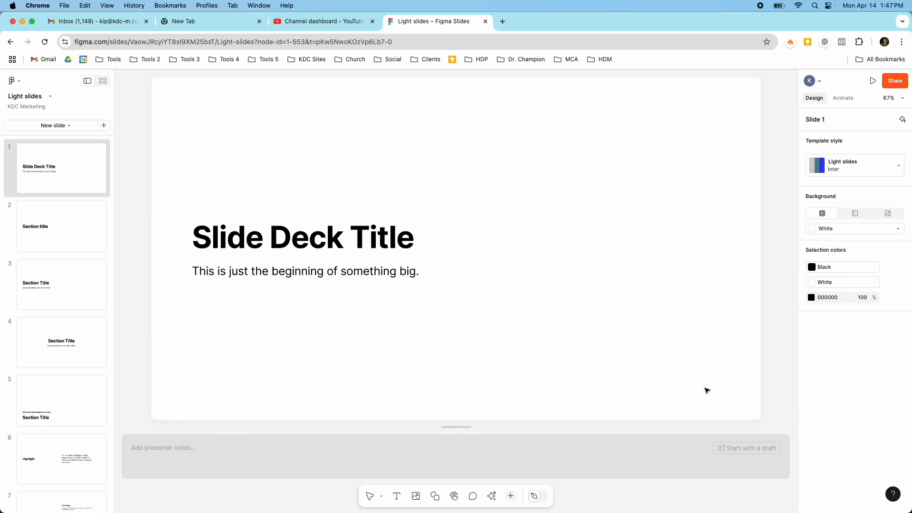
{"action": "left_click", "coordinate": [694, 390]}
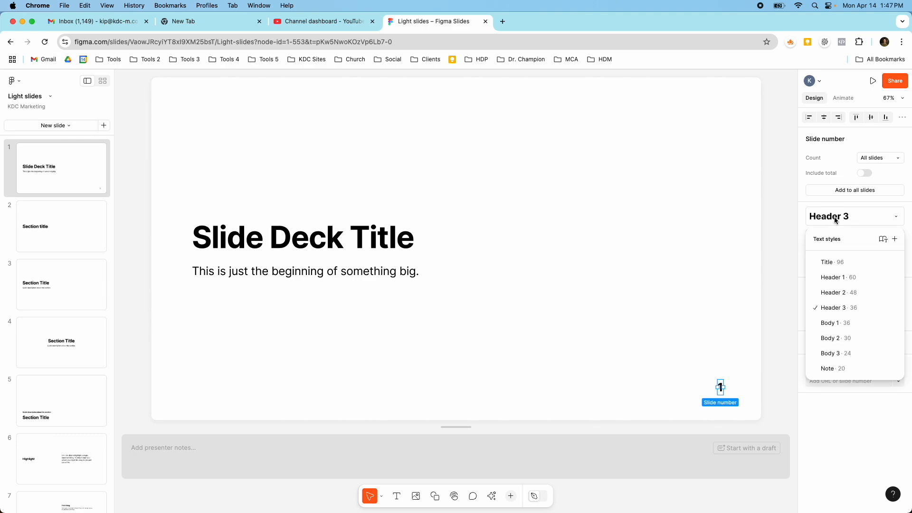
{"action": "mouse_move", "coordinate": [833, 262]}
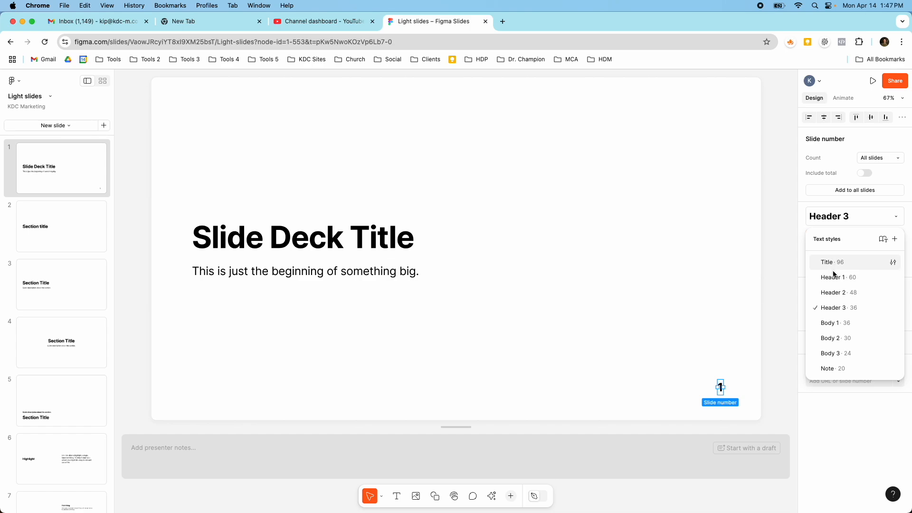
{"action": "mouse_move", "coordinate": [839, 369]}
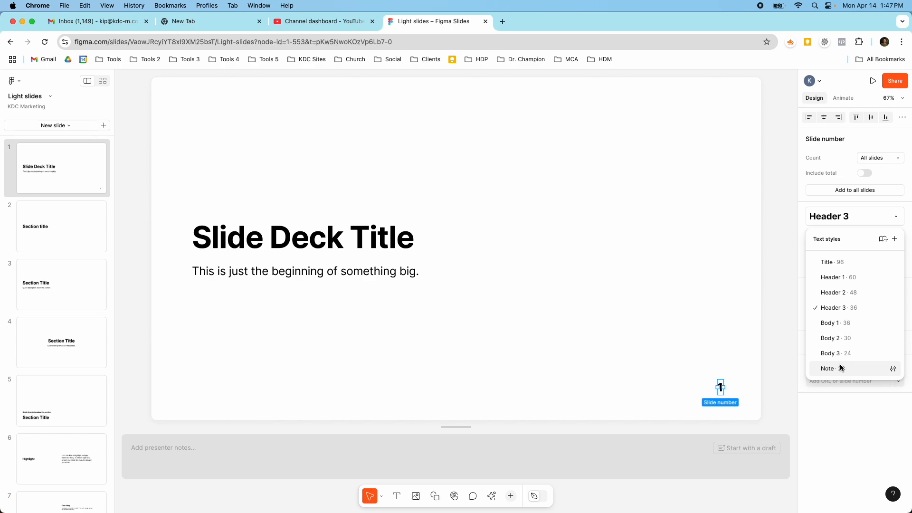
{"action": "left_click", "coordinate": [830, 324]}
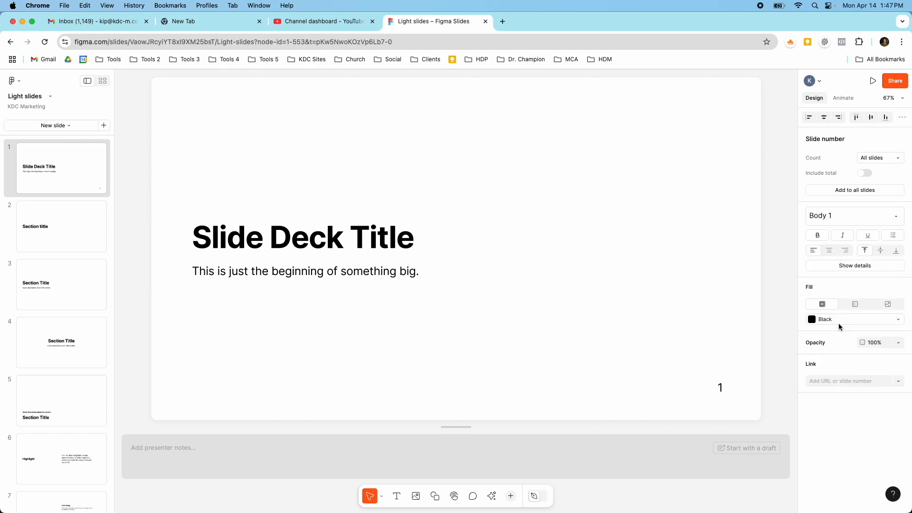
{"action": "left_click", "coordinate": [719, 388]}
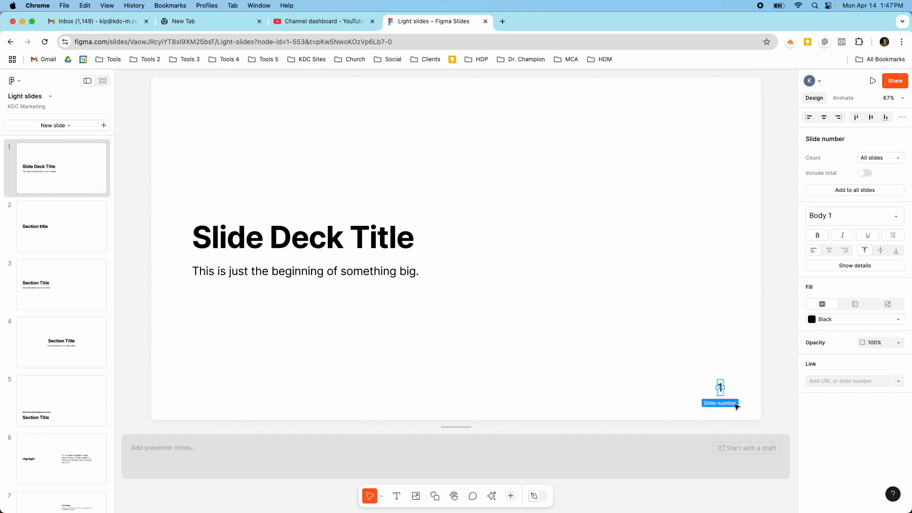
{"action": "mouse_move", "coordinate": [747, 407]}
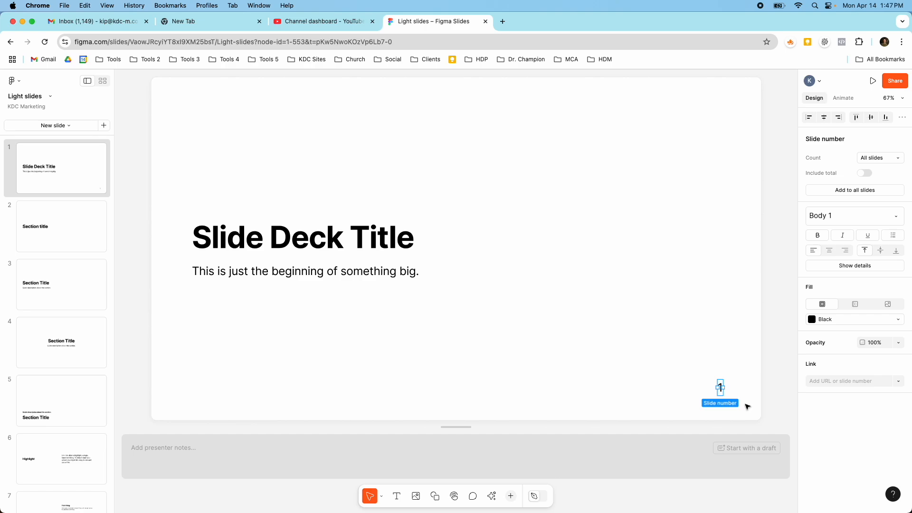
{"action": "mouse_move", "coordinate": [838, 197]}
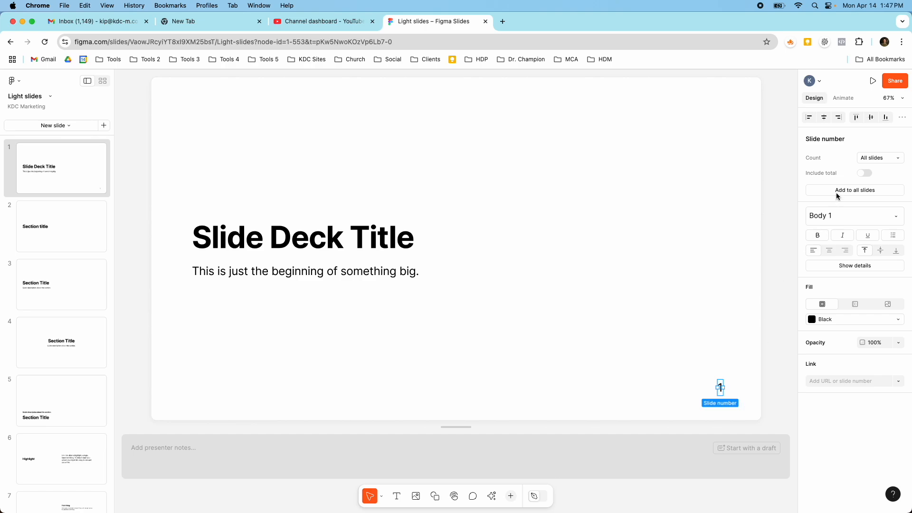
{"action": "mouse_move", "coordinate": [364, 302]}
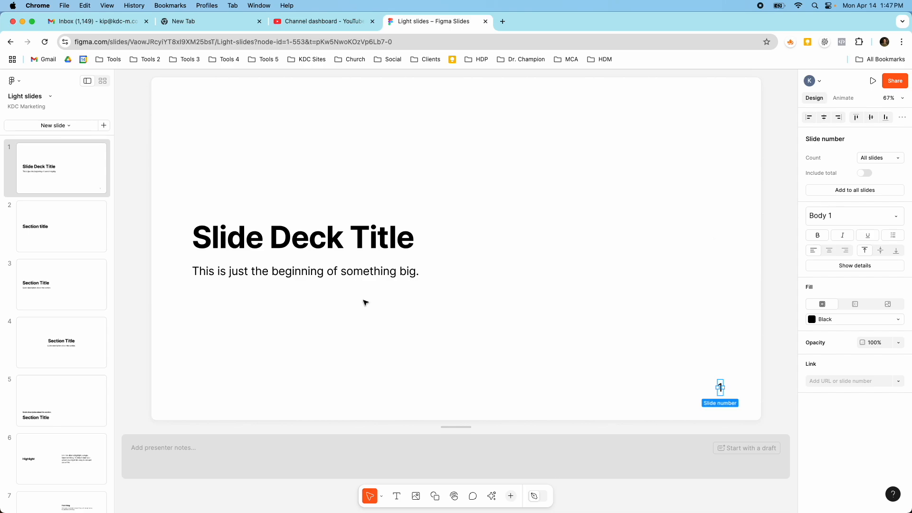
{"action": "mouse_move", "coordinate": [753, 249]}
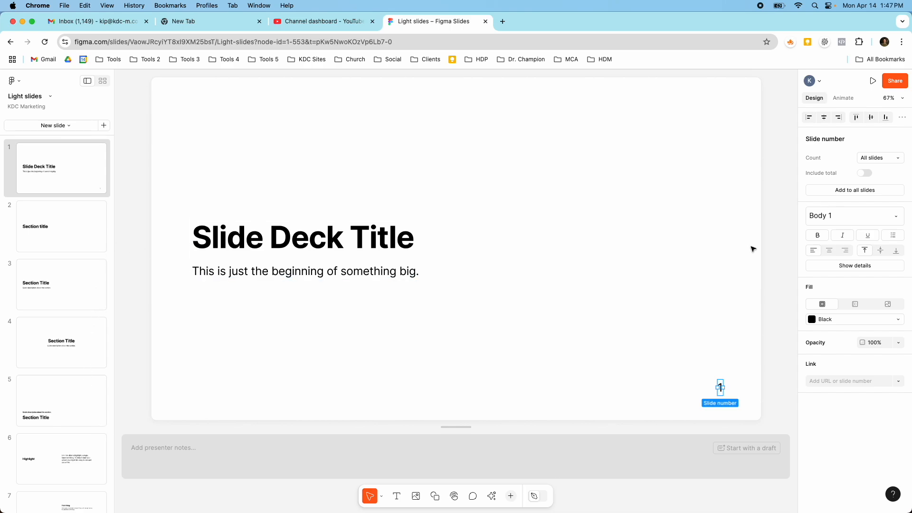
Show the slide number on every slide, check slides 2, 5 and Two columns, and delete the Highlight slide
{"action": "left_click", "coordinate": [854, 190]}
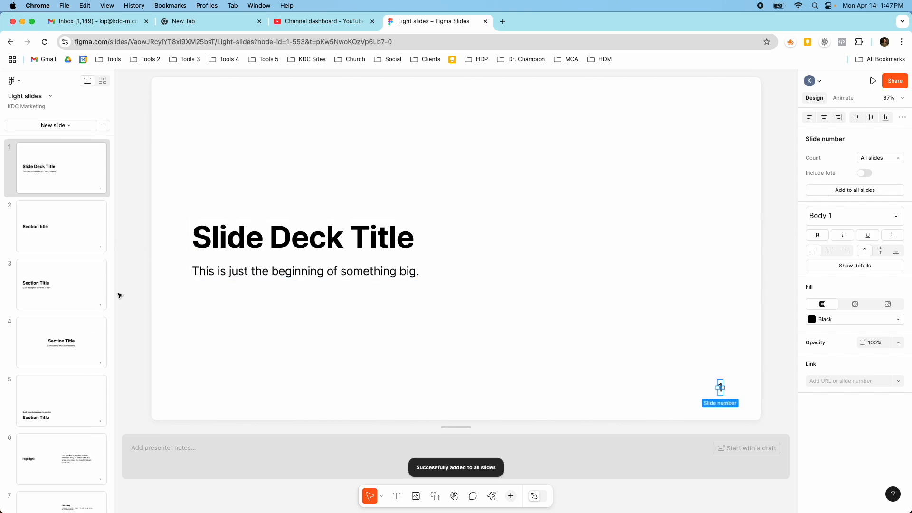
{"action": "left_click", "coordinate": [61, 226]}
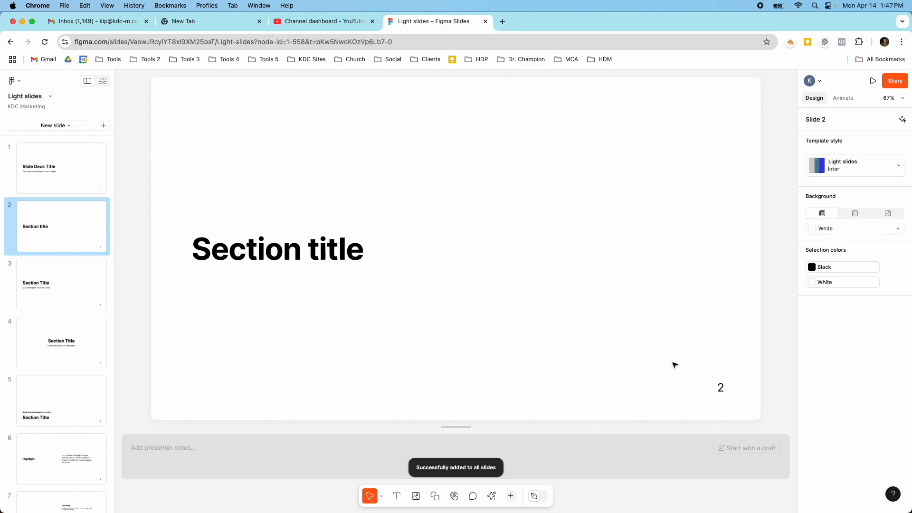
{"action": "left_click", "coordinate": [60, 400]}
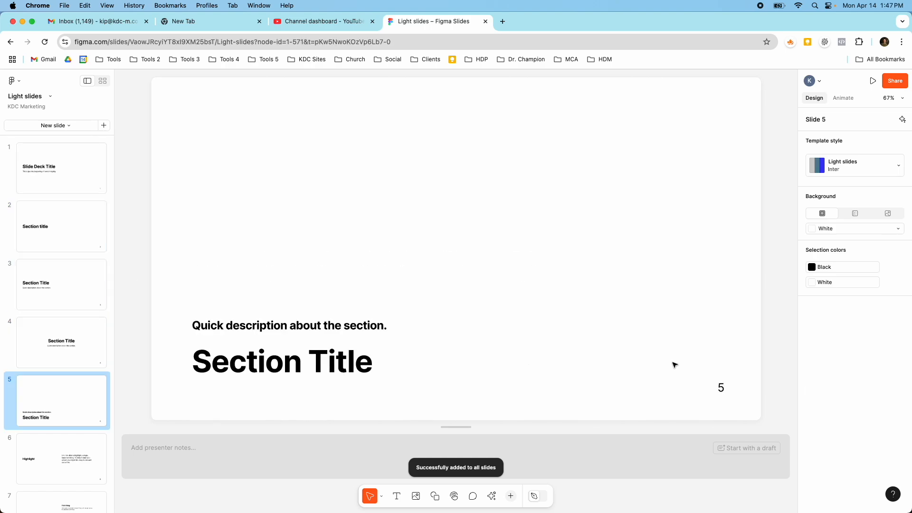
{"action": "left_click", "coordinate": [60, 365]}
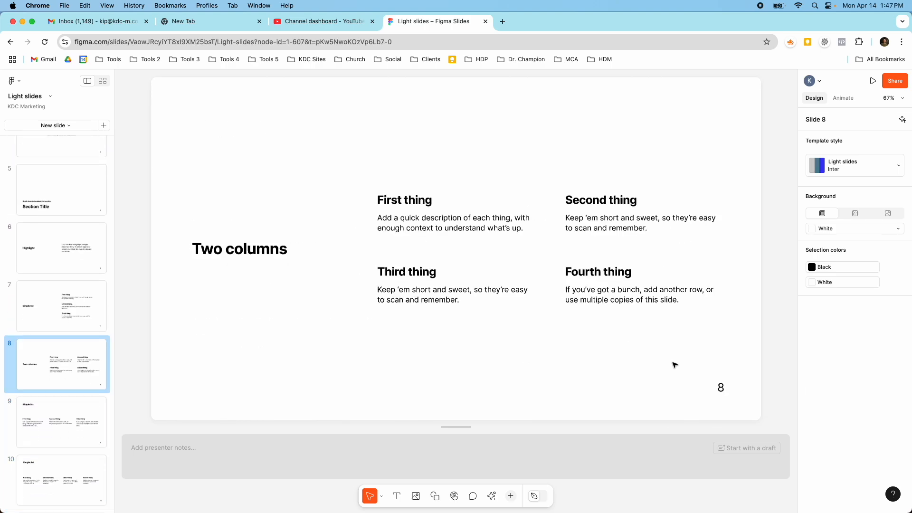
{"action": "left_click", "coordinate": [61, 248]}
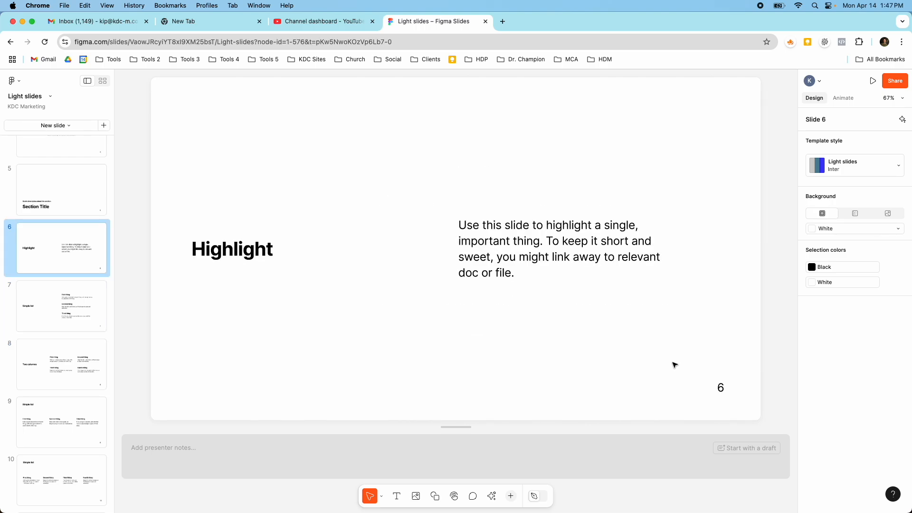
{"action": "mouse_move", "coordinate": [659, 365]}
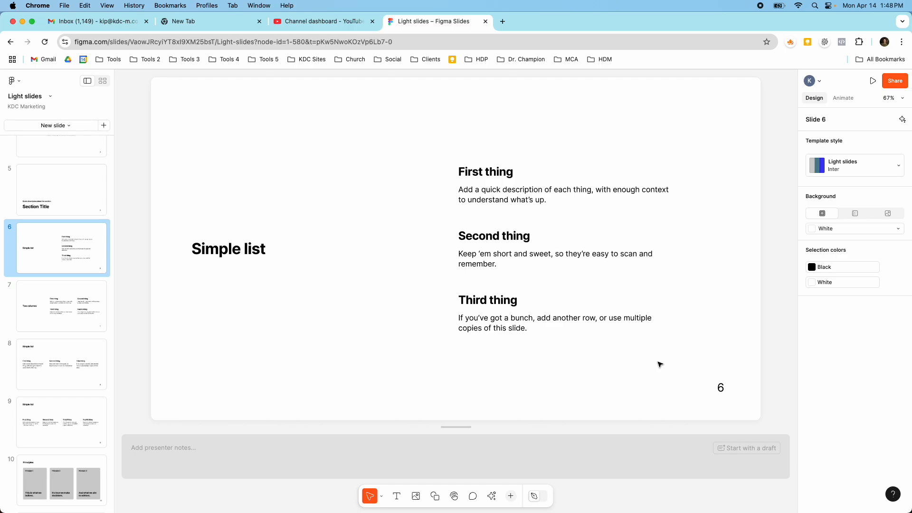
Move the four-column Simple list slide to seventh place, ahead of Two columns, and return to the title slide
{"action": "scroll", "scroll_direction": "down", "scroll_amount": 3}
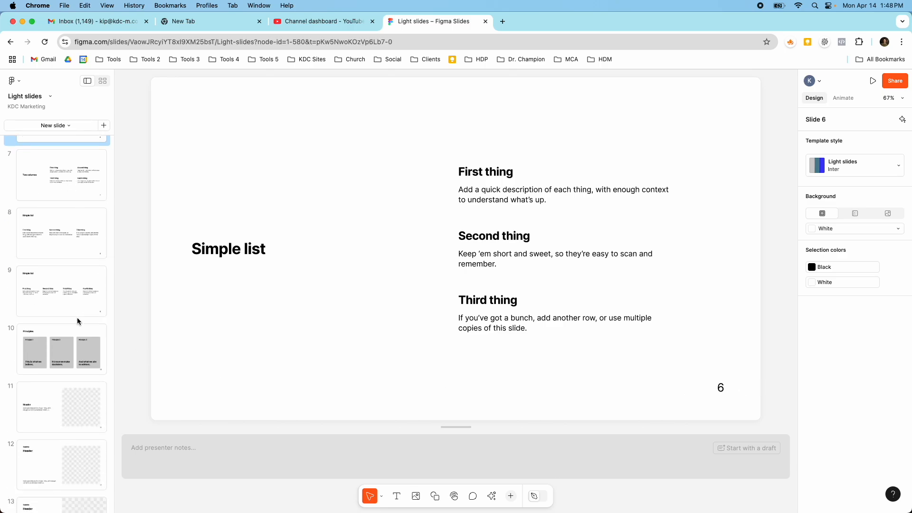
{"action": "left_click", "coordinate": [61, 291]}
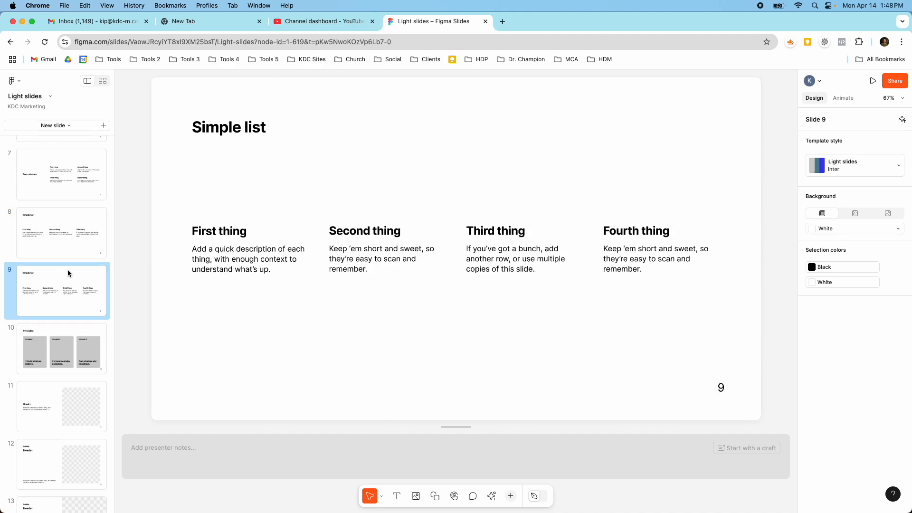
{"action": "mouse_move", "coordinate": [260, 350]}
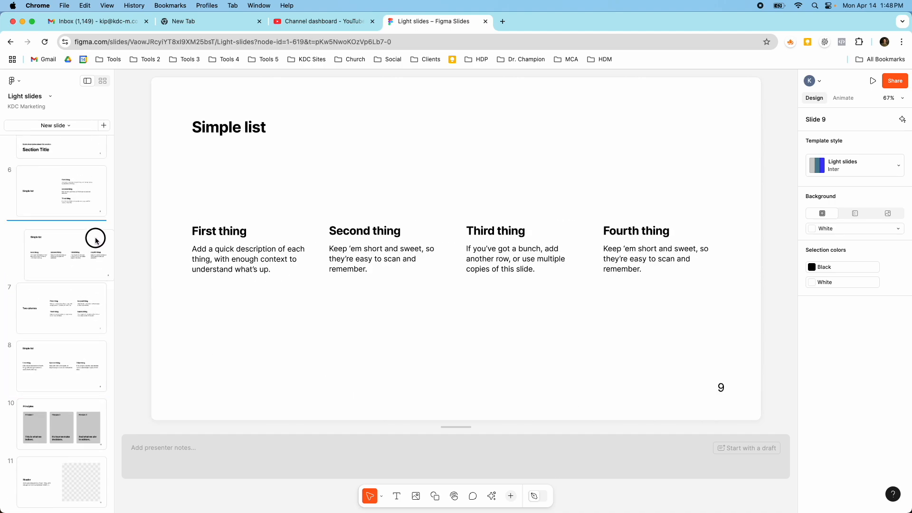
{"action": "left_click", "coordinate": [61, 250]}
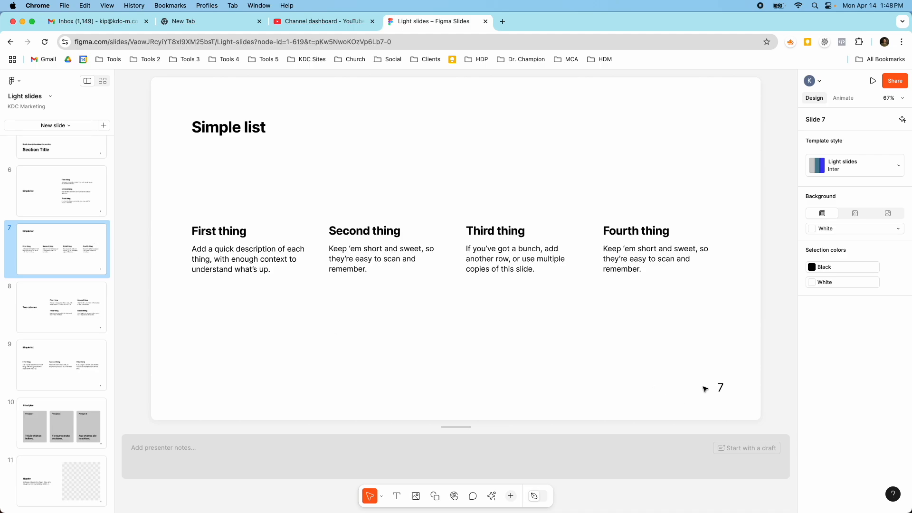
{"action": "scroll", "scroll_direction": "up", "scroll_amount": 3}
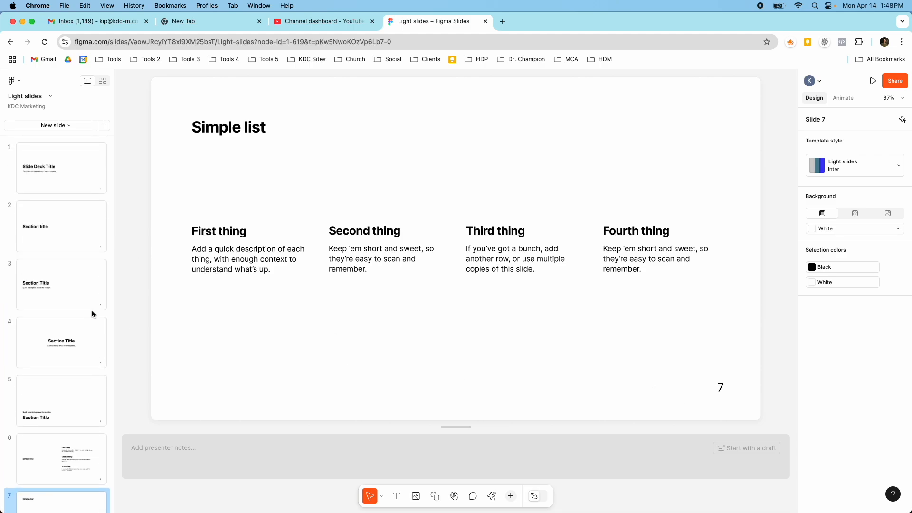
{"action": "left_click", "coordinate": [60, 169]}
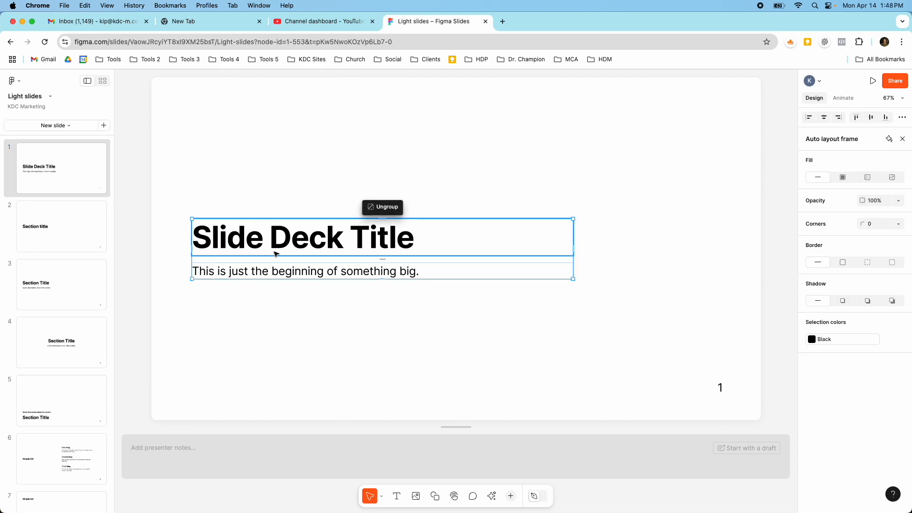
Set the title slide's subtitle to the Body 3 text style
{"action": "left_click", "coordinate": [305, 271]}
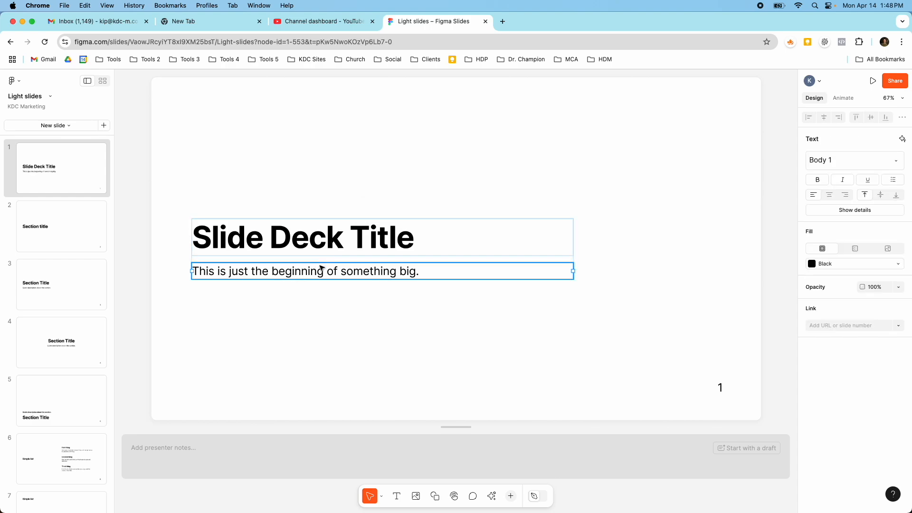
{"action": "left_click", "coordinate": [853, 160]}
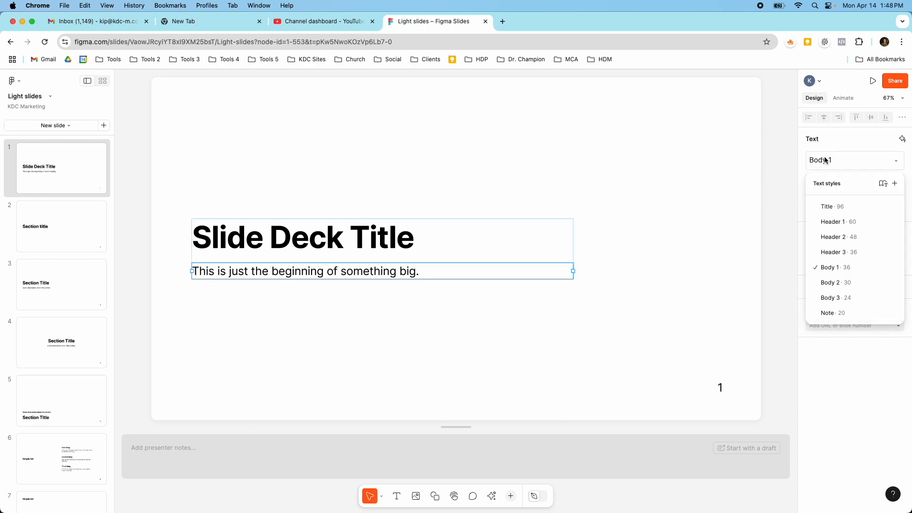
{"action": "mouse_move", "coordinate": [825, 200]}
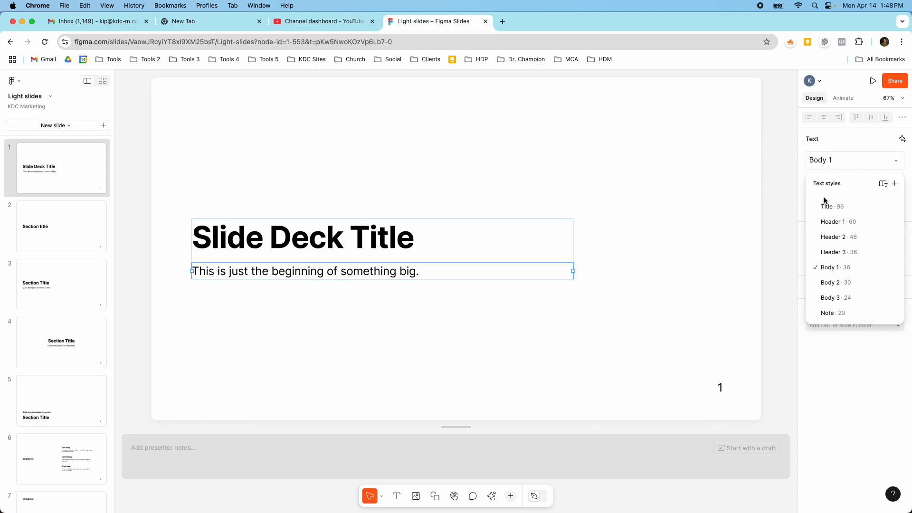
{"action": "mouse_move", "coordinate": [832, 207]}
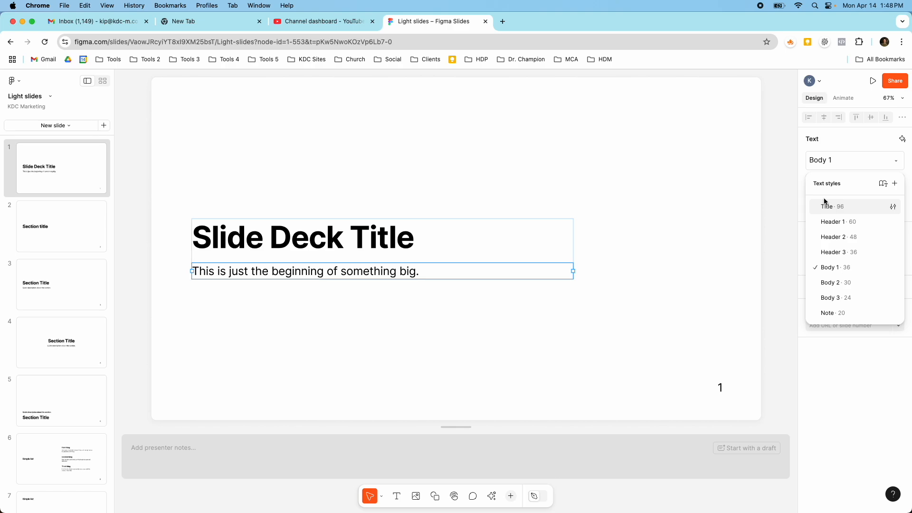
{"action": "mouse_move", "coordinate": [833, 222]}
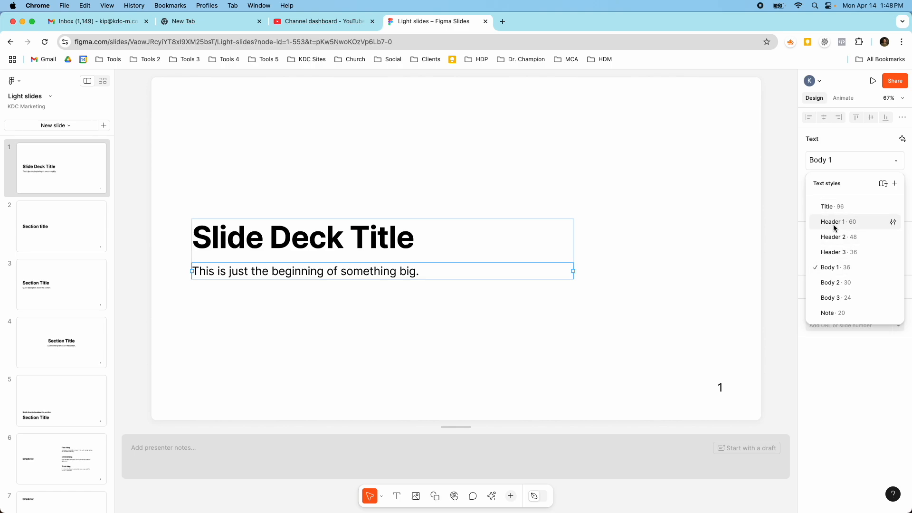
{"action": "left_click", "coordinate": [830, 282]}
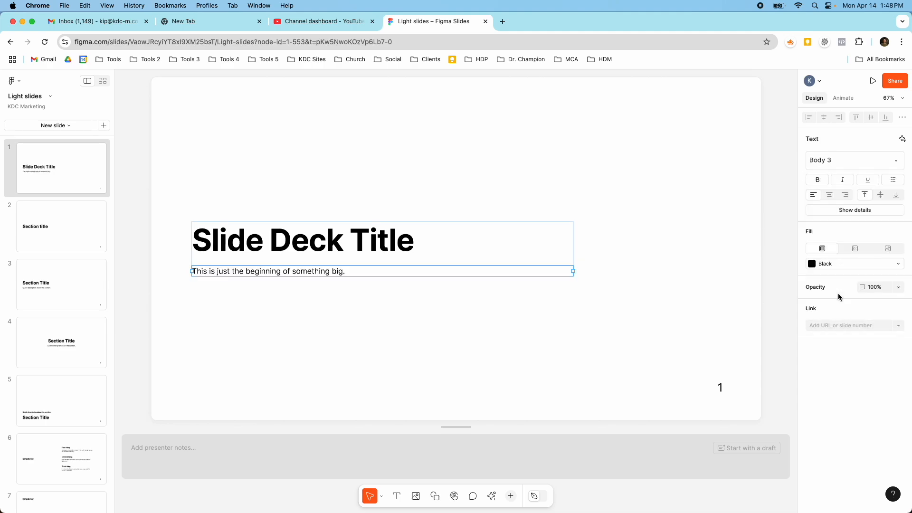
{"action": "left_click", "coordinate": [853, 160]}
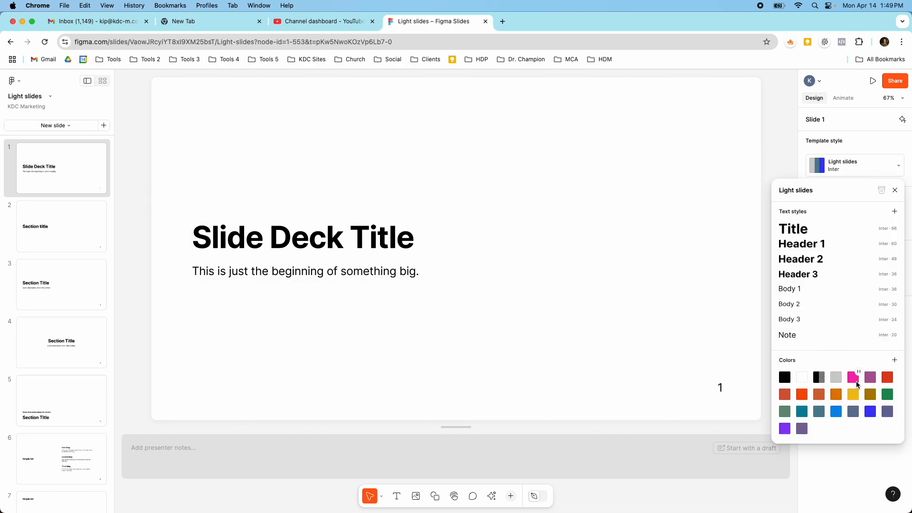
{"action": "mouse_move", "coordinate": [823, 431]}
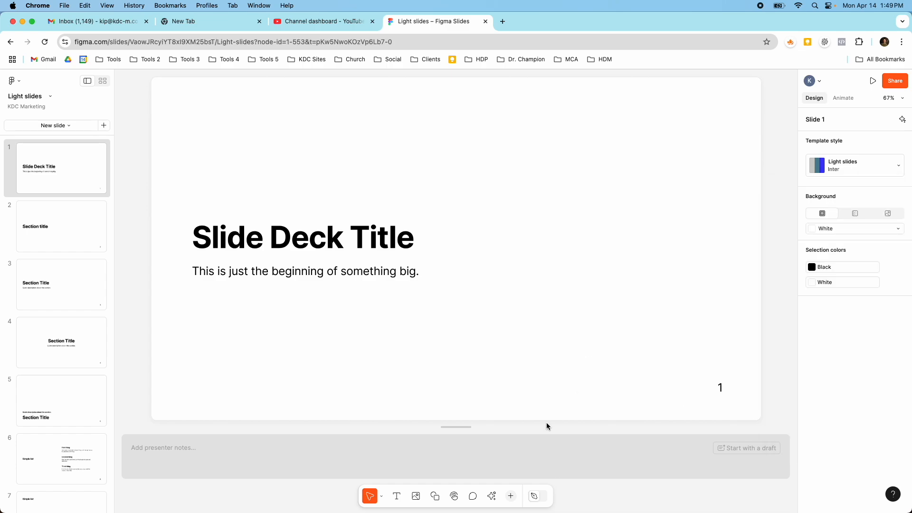
Add a square beside the title and recolour its fill from Pink to Pale Blue, then Purple
{"action": "left_click", "coordinate": [434, 496]}
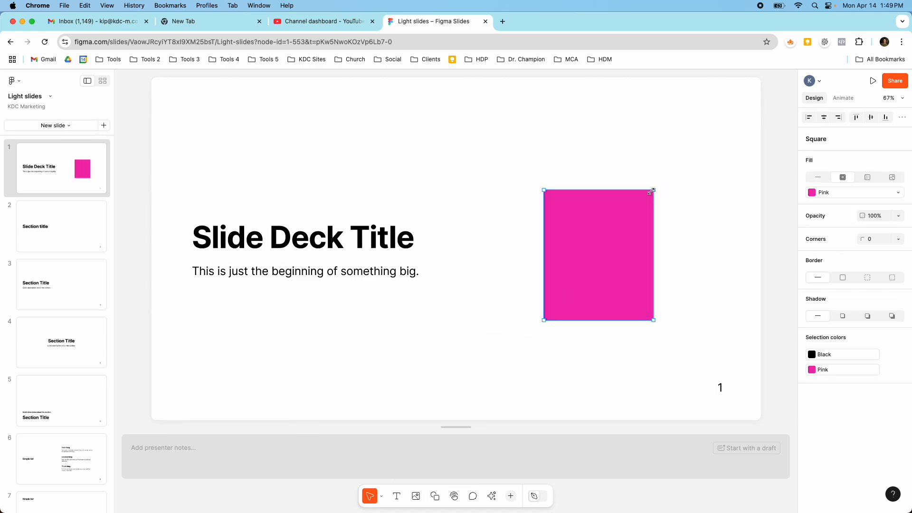
{"action": "left_click", "coordinate": [811, 192]}
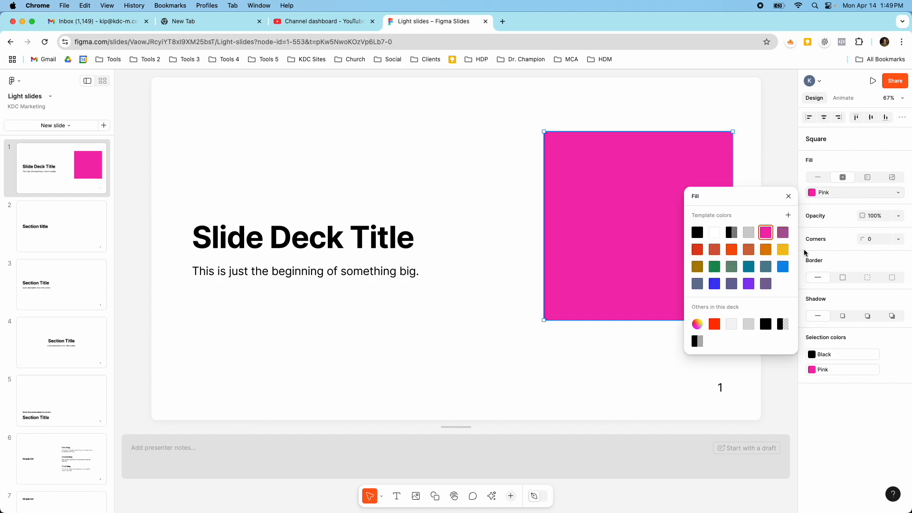
{"action": "left_click", "coordinate": [748, 266]}
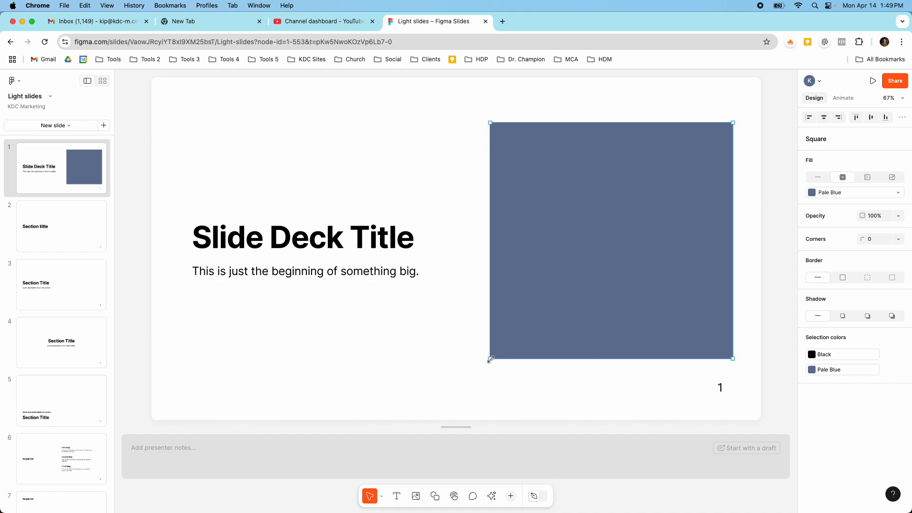
{"action": "mouse_move", "coordinate": [732, 391]}
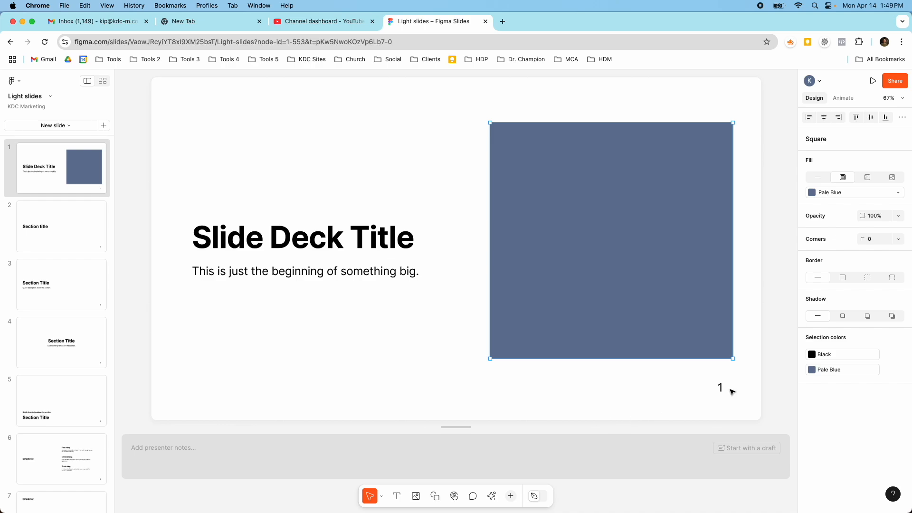
{"action": "left_click", "coordinate": [811, 370]}
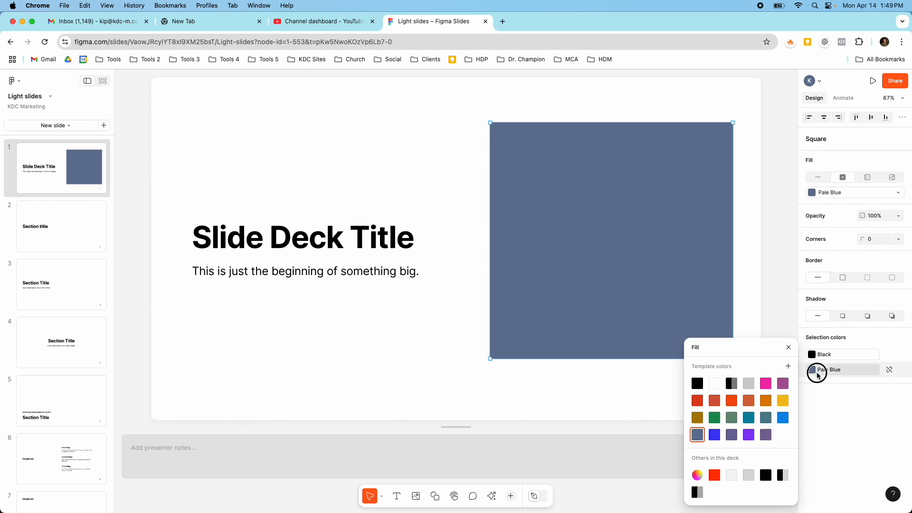
{"action": "left_click", "coordinate": [748, 434]}
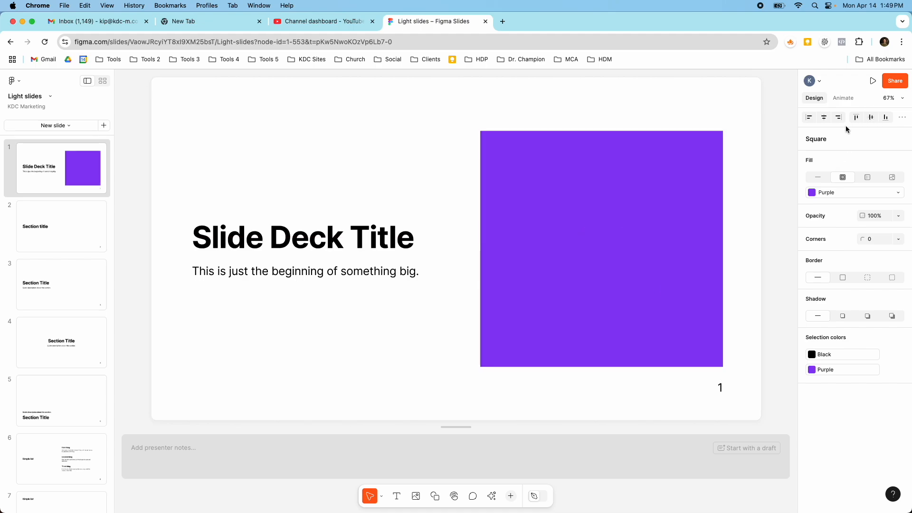
{"action": "mouse_move", "coordinate": [824, 117]}
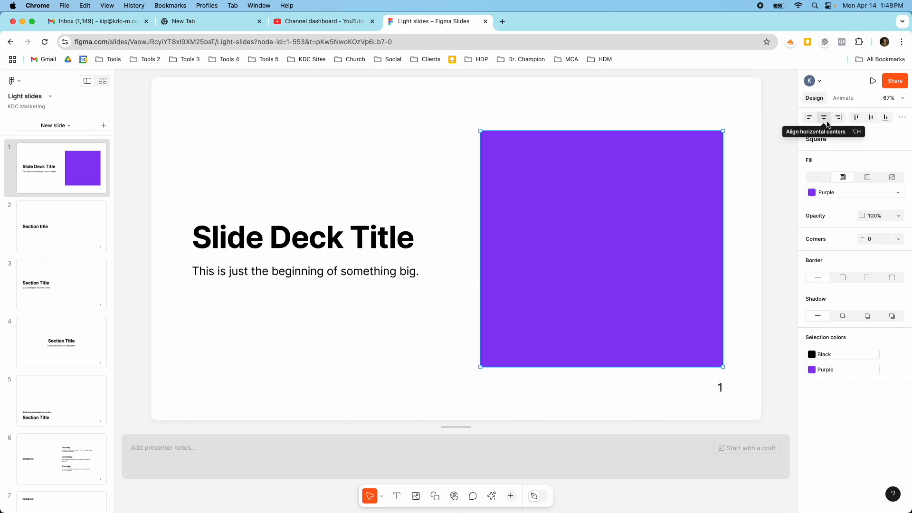
{"action": "mouse_move", "coordinate": [783, 202]}
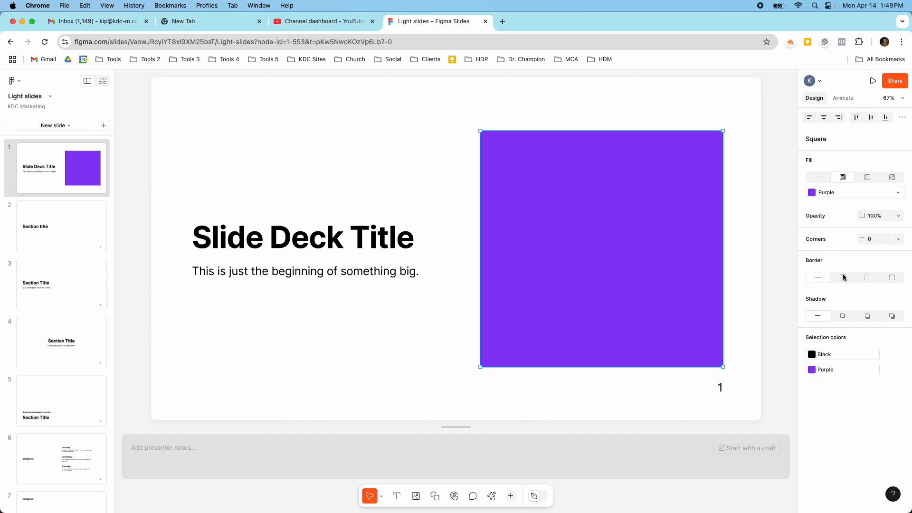
{"action": "mouse_move", "coordinate": [853, 226]}
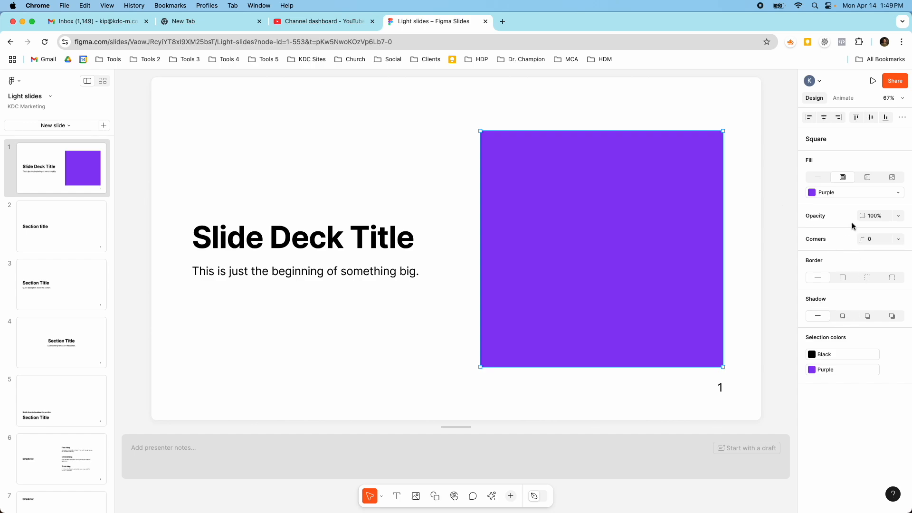
{"action": "mouse_move", "coordinate": [843, 278]}
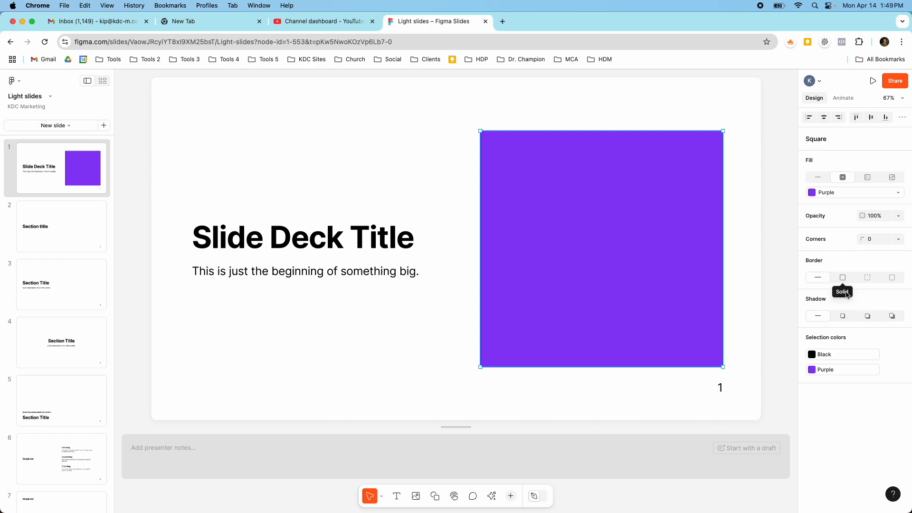
{"action": "mouse_move", "coordinate": [892, 316]}
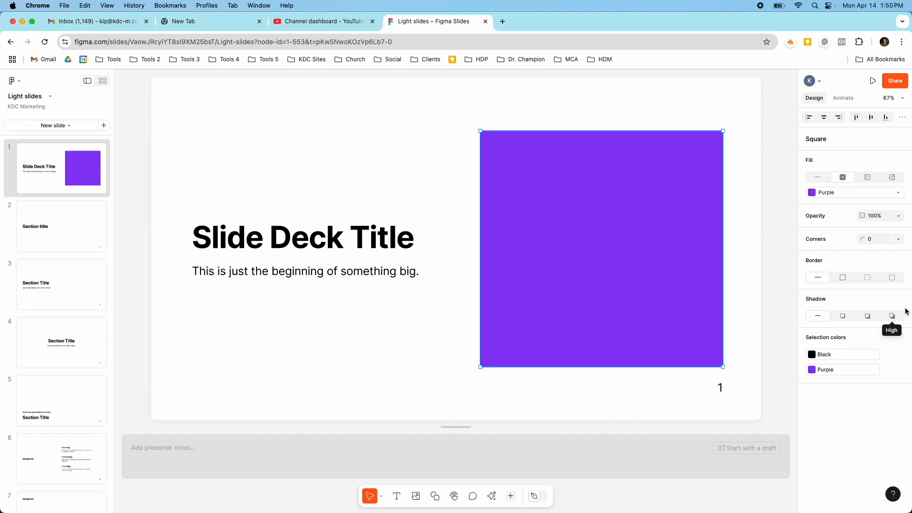
{"action": "mouse_move", "coordinate": [895, 318]}
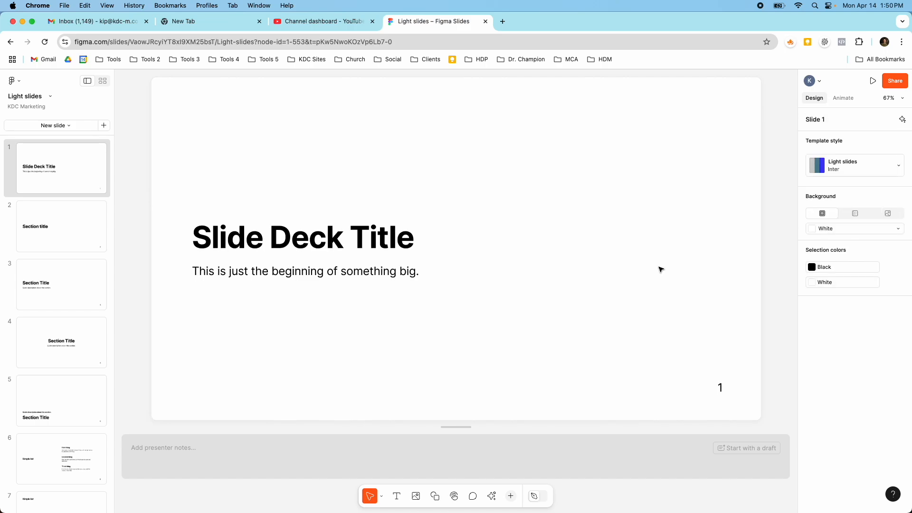
{"action": "left_click", "coordinate": [510, 496]}
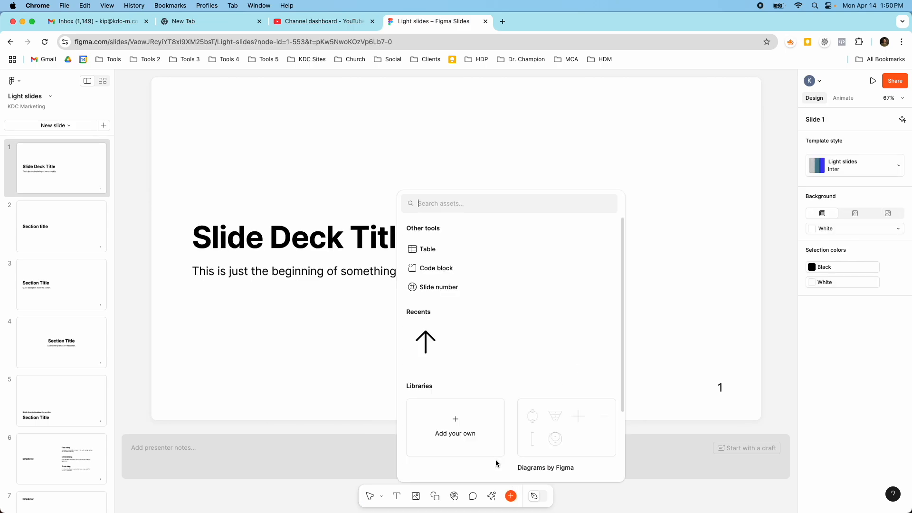
{"action": "scroll", "scroll_direction": "down", "scroll_amount": 3}
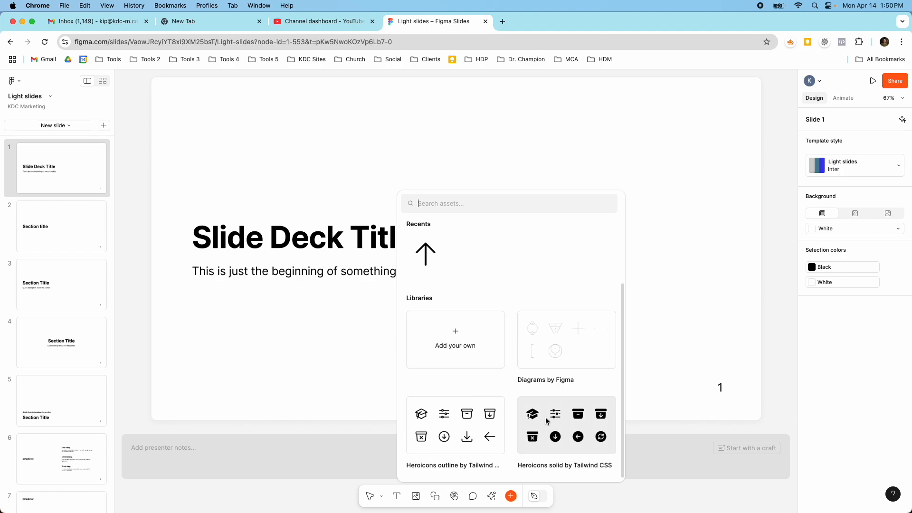
{"action": "left_click", "coordinate": [564, 425]}
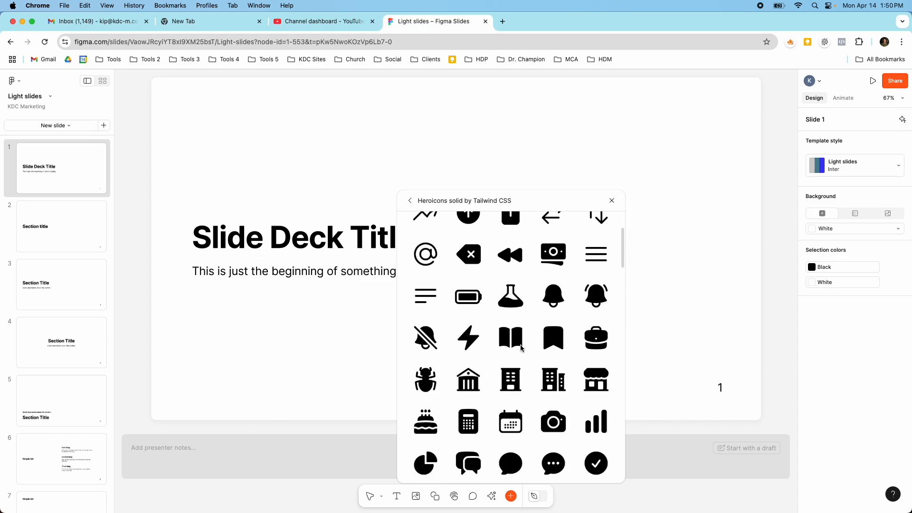
{"action": "scroll", "scroll_direction": "down", "scroll_amount": 3}
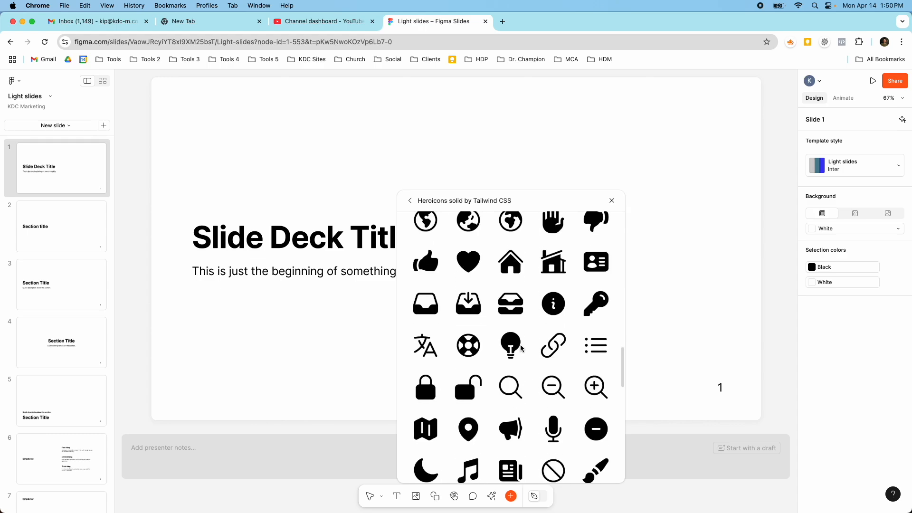
{"action": "scroll", "scroll_direction": "down", "scroll_amount": 3}
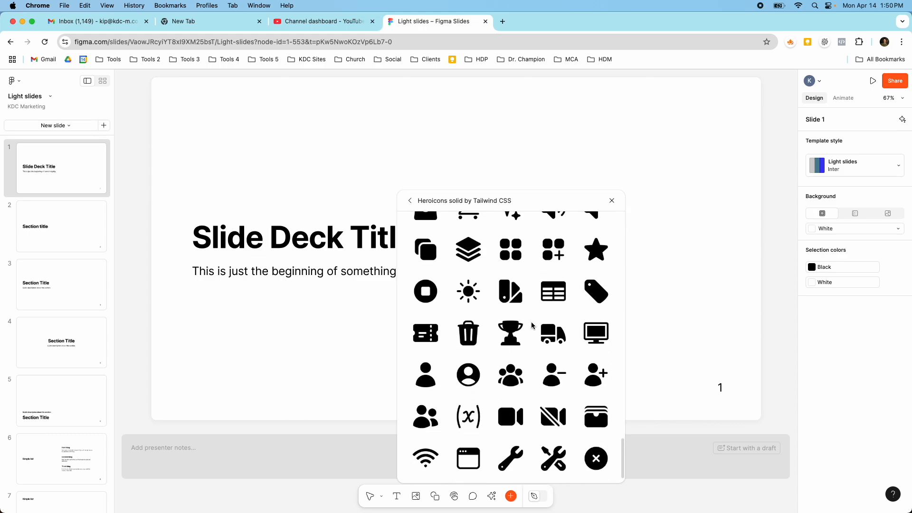
{"action": "left_click", "coordinate": [410, 201]}
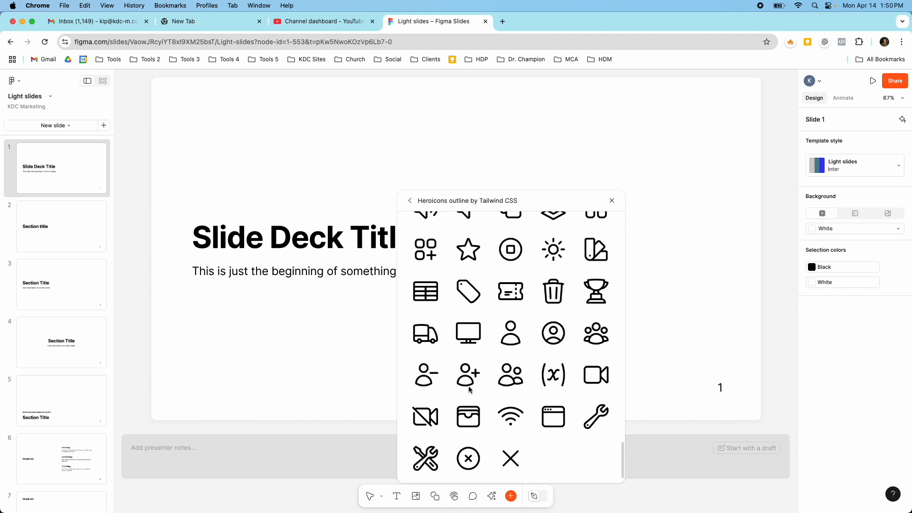
{"action": "scroll", "scroll_direction": "up", "scroll_amount": 3}
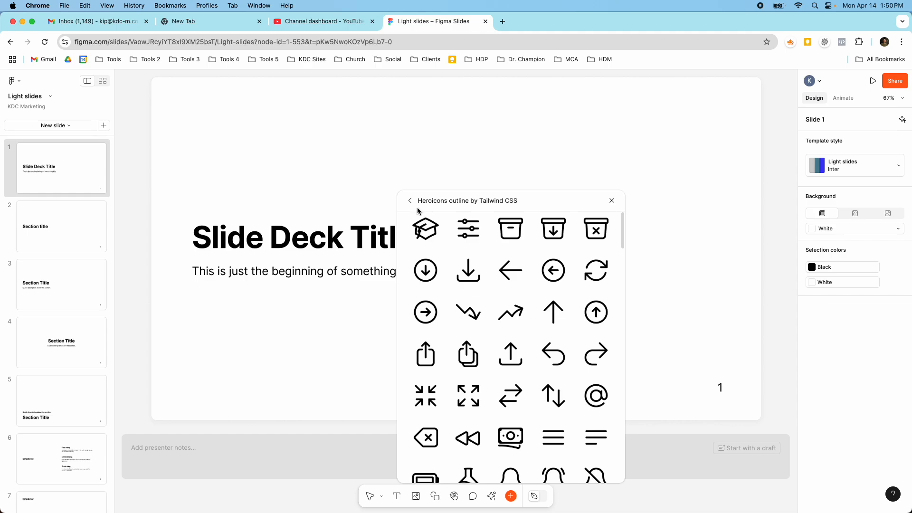
{"action": "left_click", "coordinate": [410, 201]}
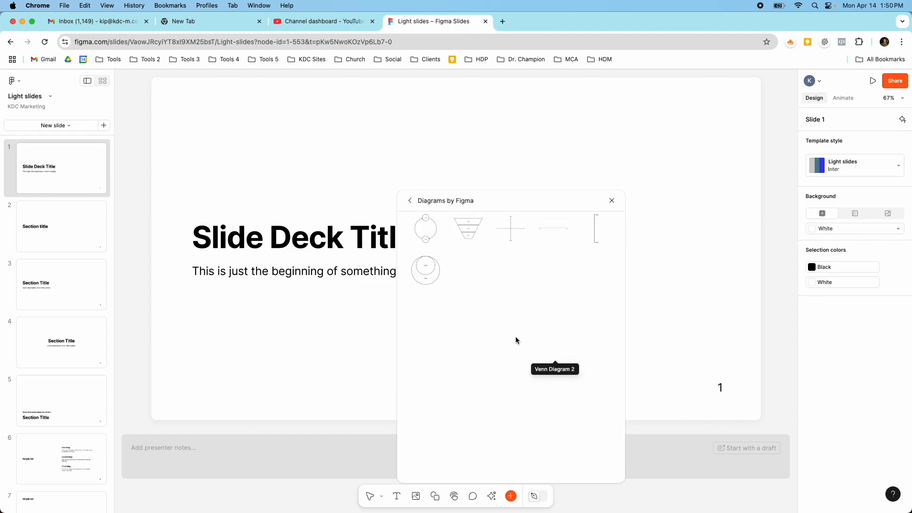
{"action": "left_click", "coordinate": [410, 200]}
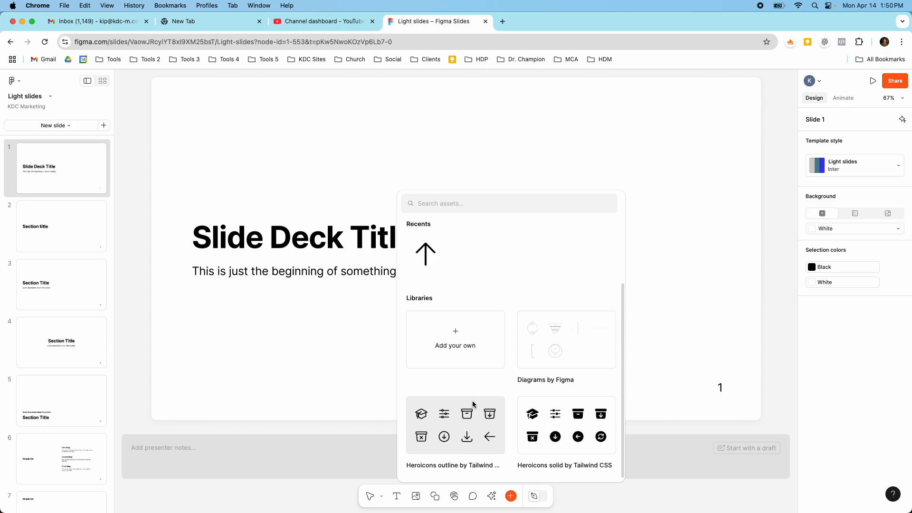
{"action": "mouse_move", "coordinate": [455, 340]}
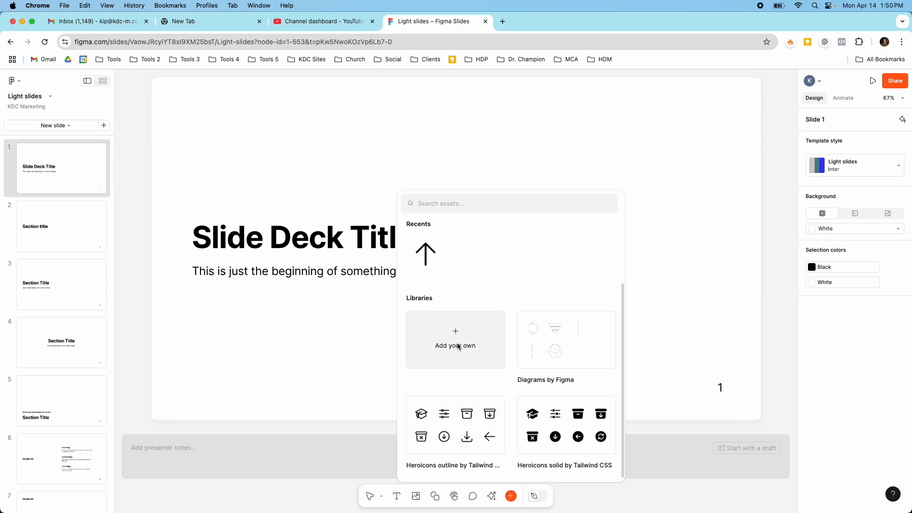
{"action": "mouse_move", "coordinate": [442, 345]}
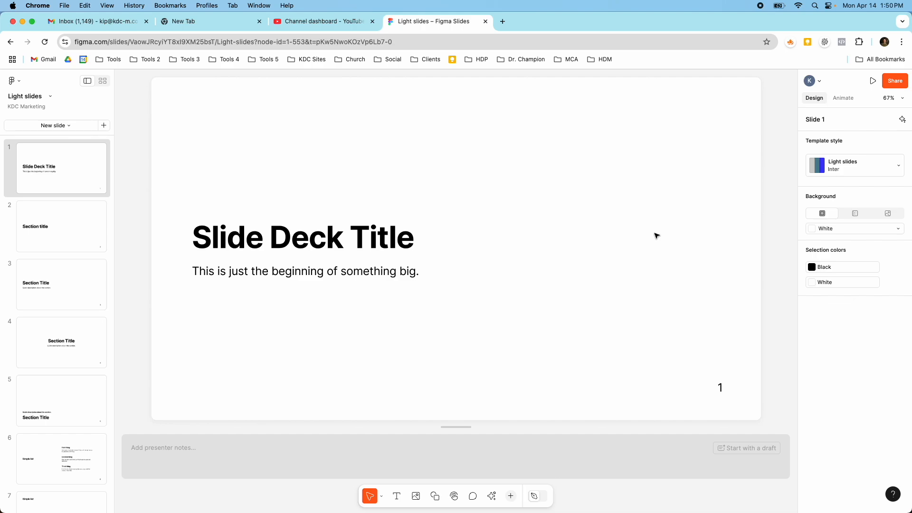
{"action": "left_click", "coordinate": [14, 79]}
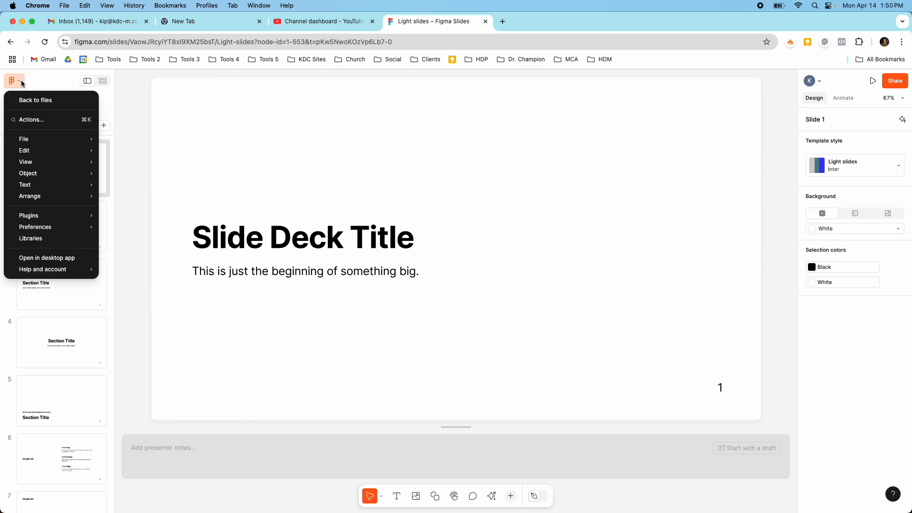
{"action": "left_click", "coordinate": [24, 139]}
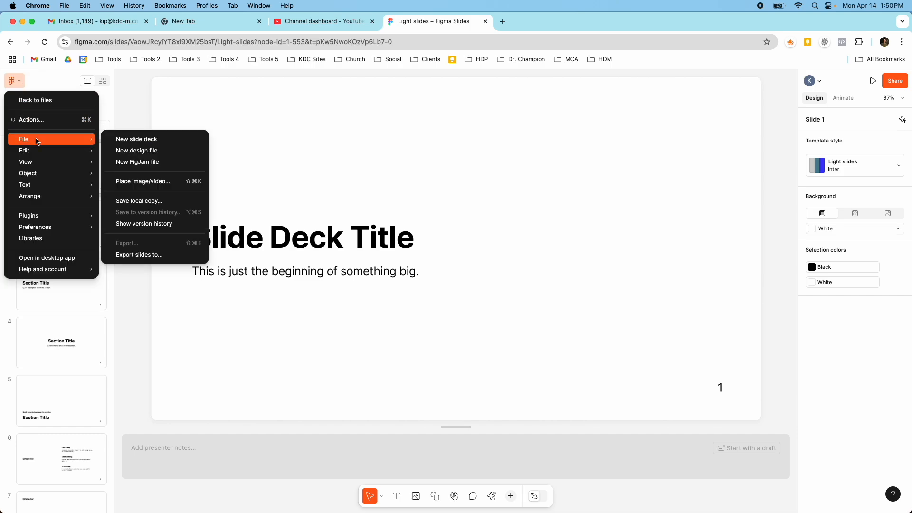
{"action": "left_click", "coordinate": [139, 254]}
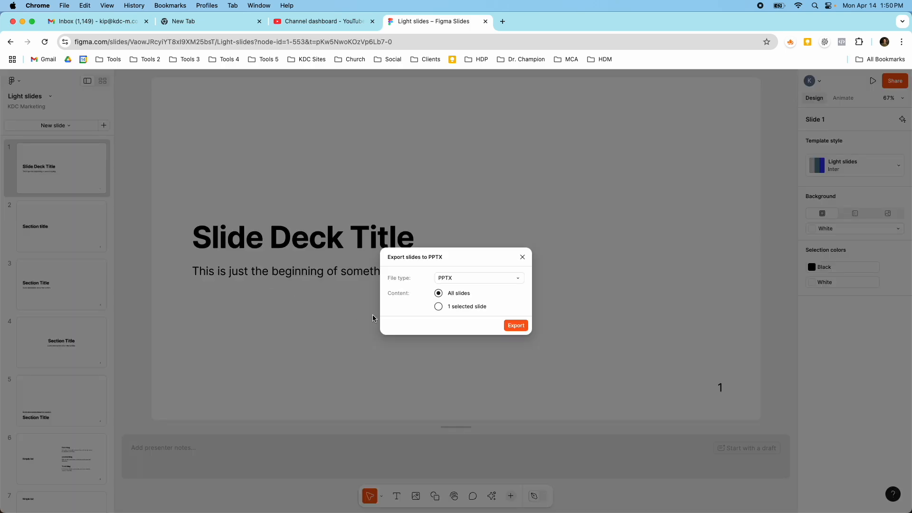
{"action": "left_click", "coordinate": [479, 277]}
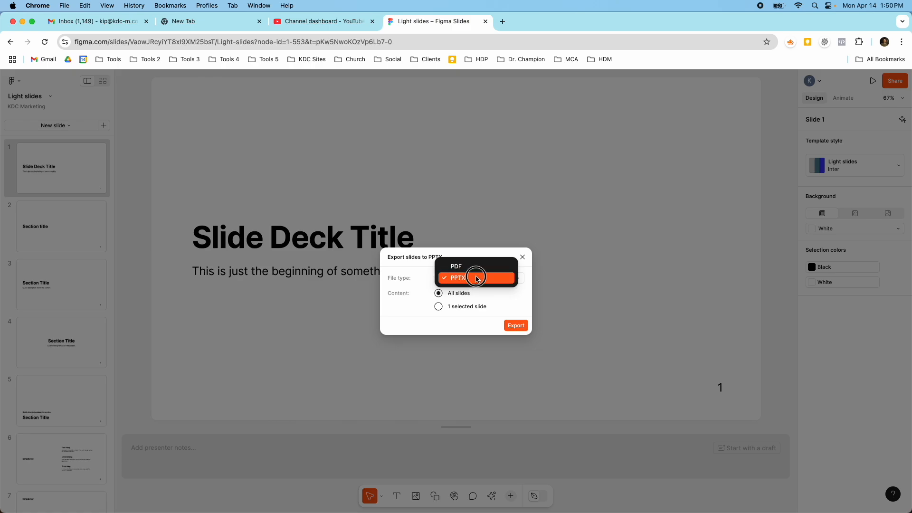
{"action": "left_click", "coordinate": [455, 278]}
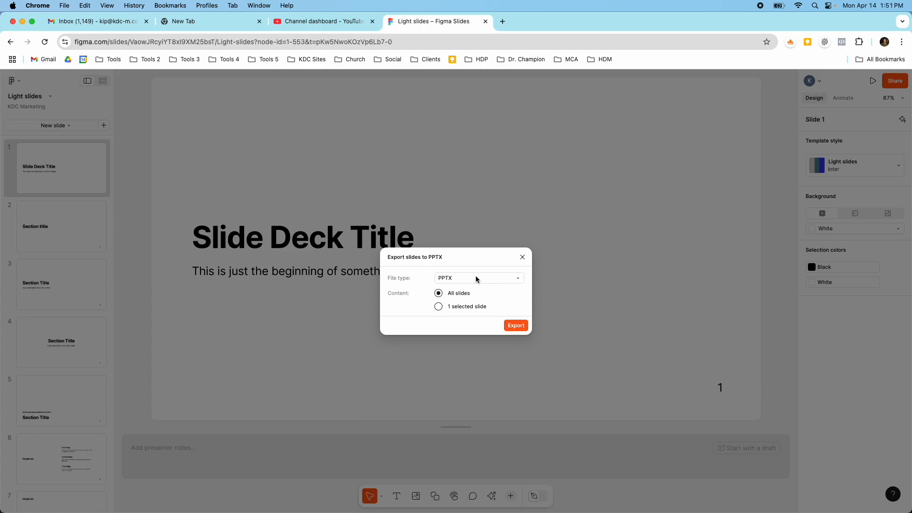
{"action": "left_click", "coordinate": [478, 277]}
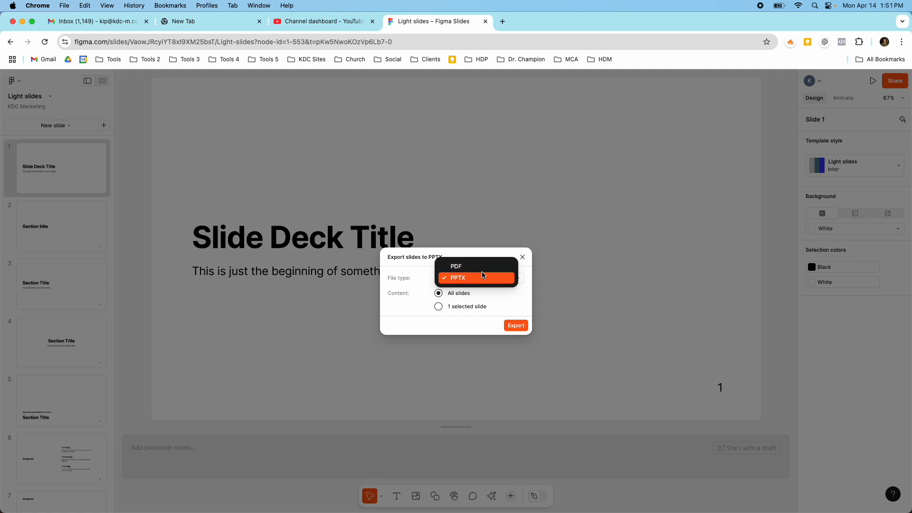
{"action": "mouse_move", "coordinate": [481, 278]}
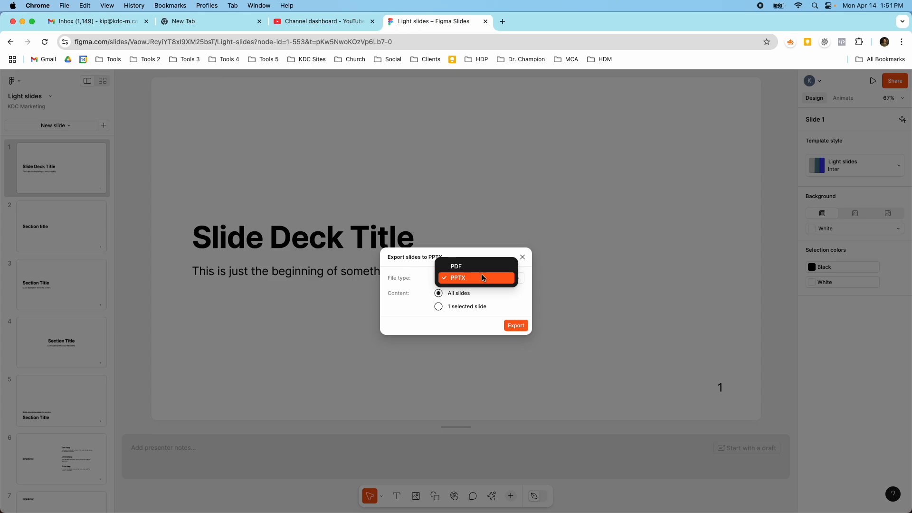
{"action": "left_click", "coordinate": [458, 277]}
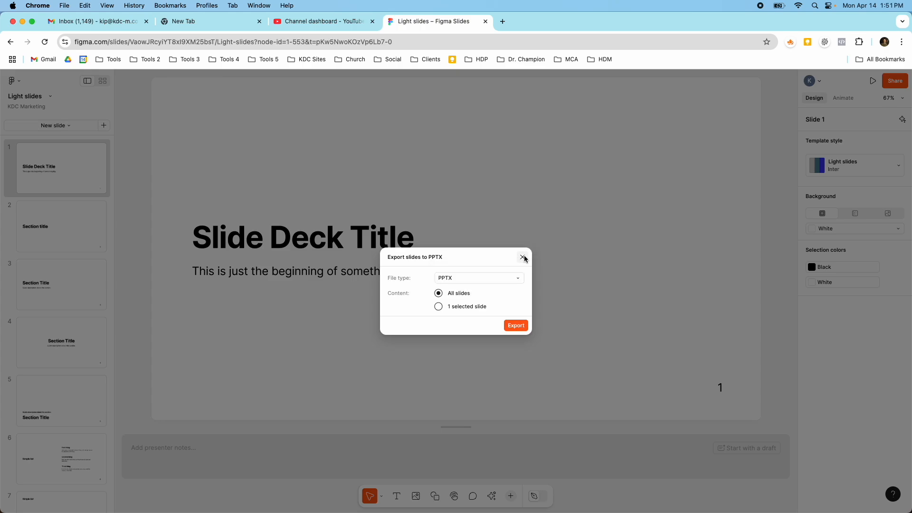
{"action": "left_click", "coordinate": [522, 258]}
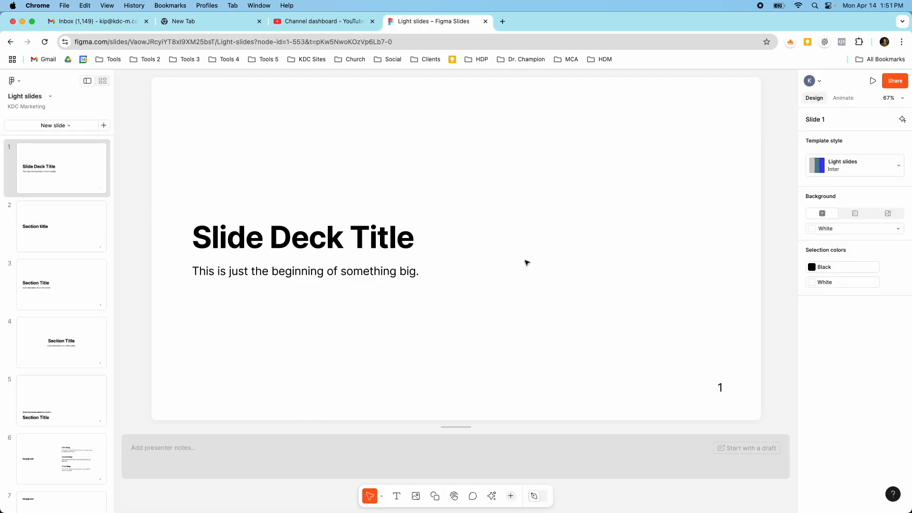
{"action": "mouse_move", "coordinate": [93, 175]}
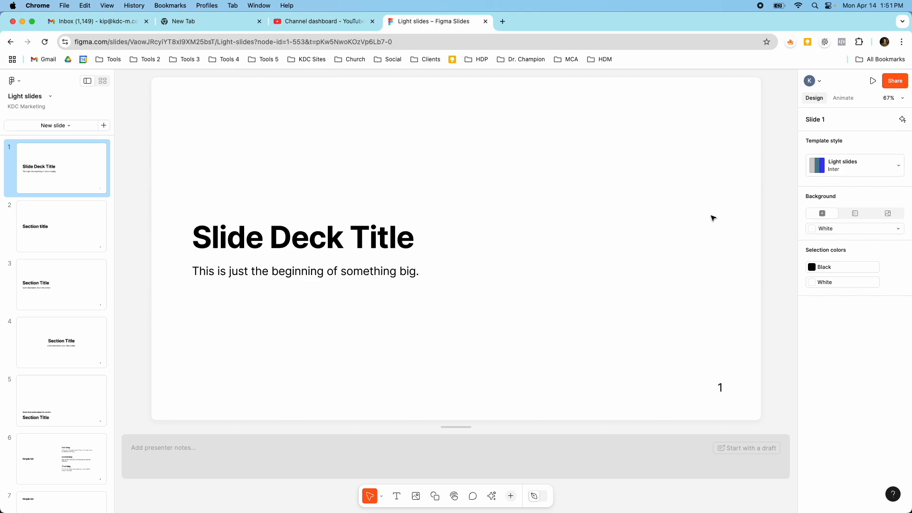
{"action": "mouse_move", "coordinate": [846, 239]}
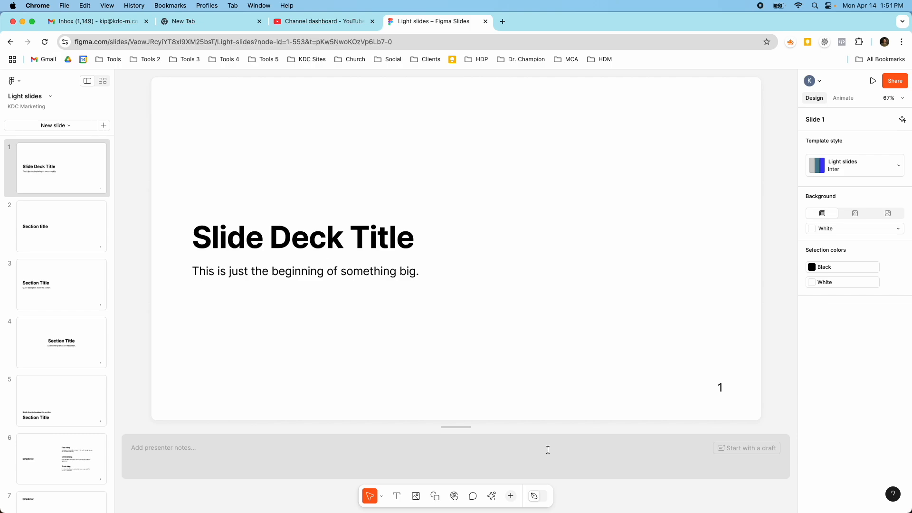
{"action": "mouse_move", "coordinate": [415, 491]}
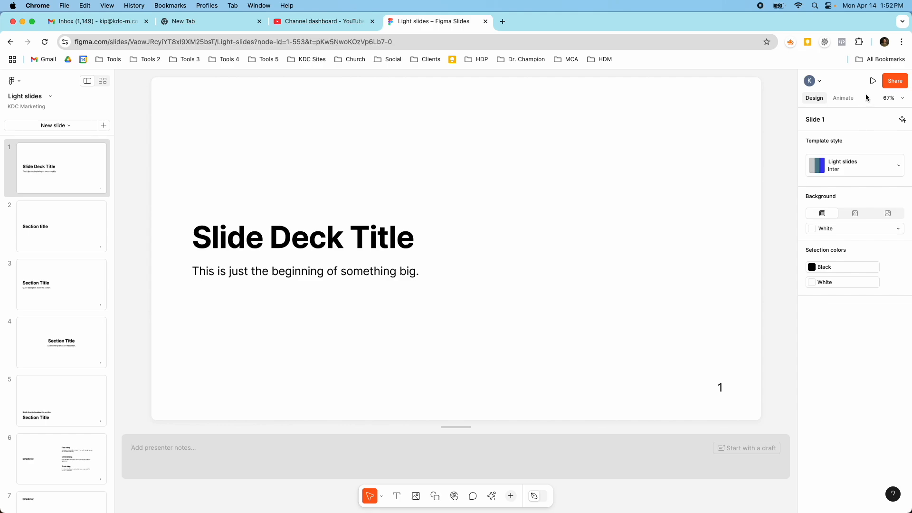
{"action": "left_click", "coordinate": [872, 80]}
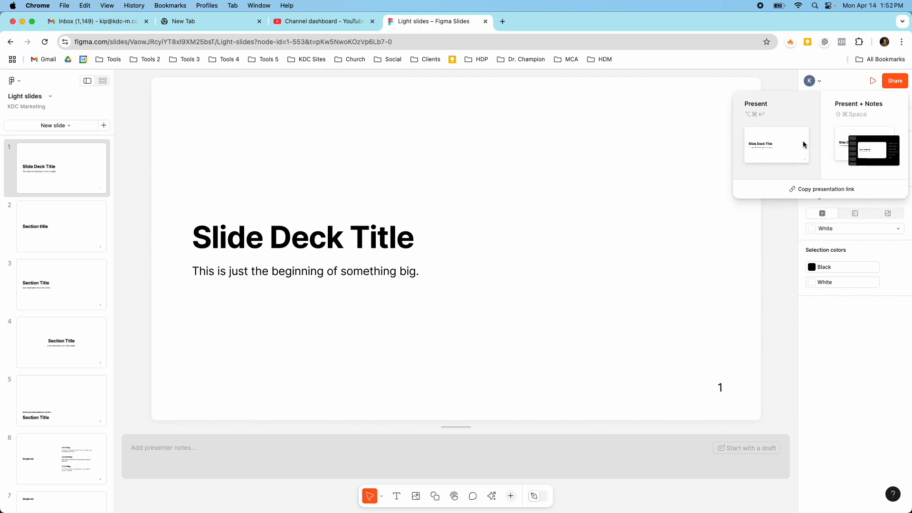
{"action": "left_click", "coordinate": [777, 144]}
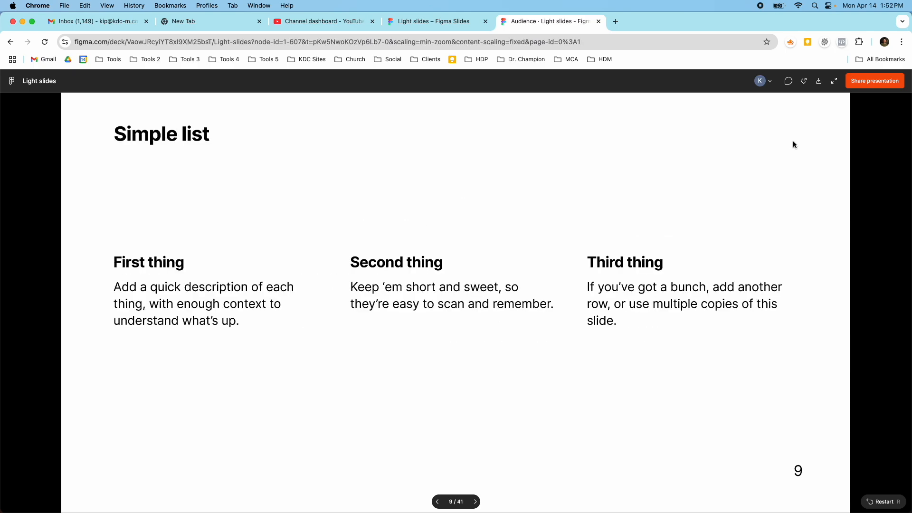
{"action": "left_click", "coordinate": [475, 502]}
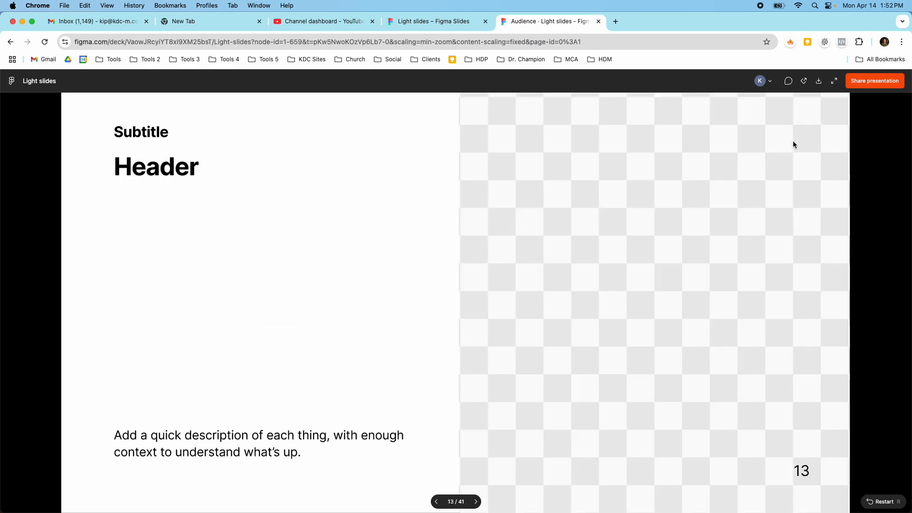
{"action": "left_click", "coordinate": [475, 502]}
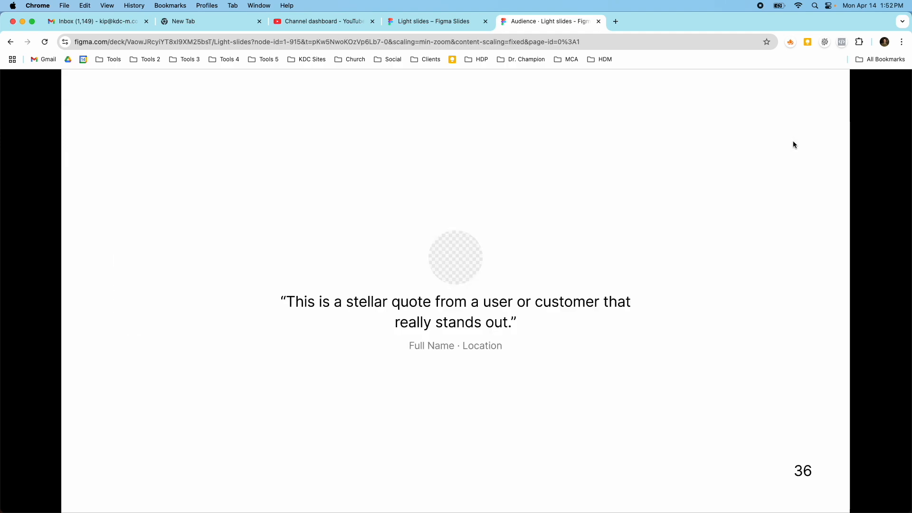
{"action": "key", "text": "right"}
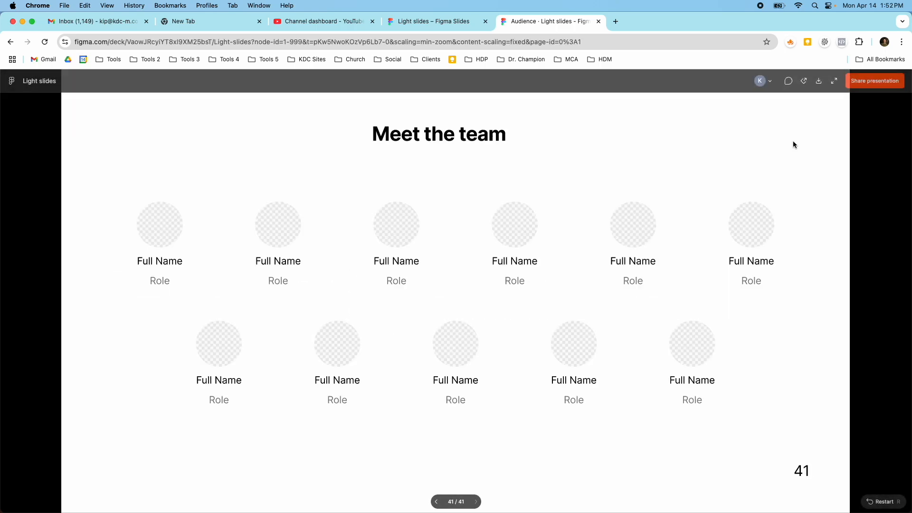
{"action": "left_click", "coordinate": [598, 22]}
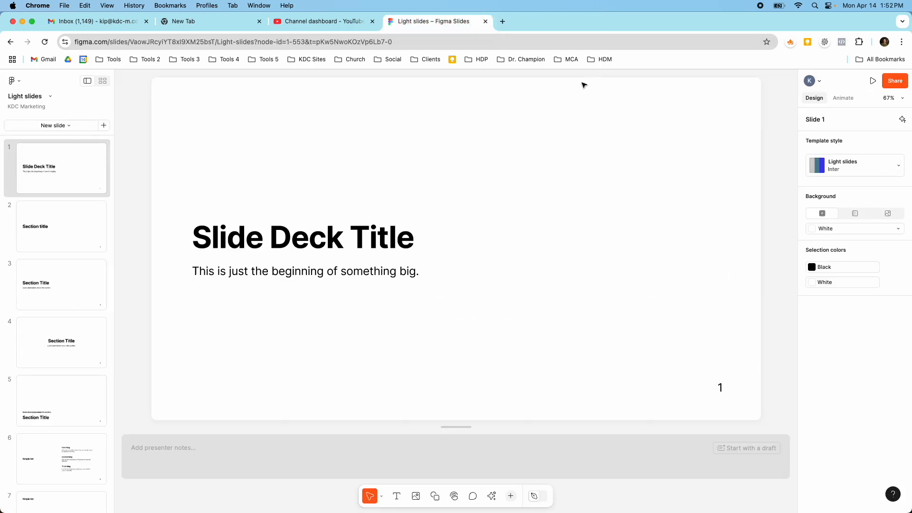